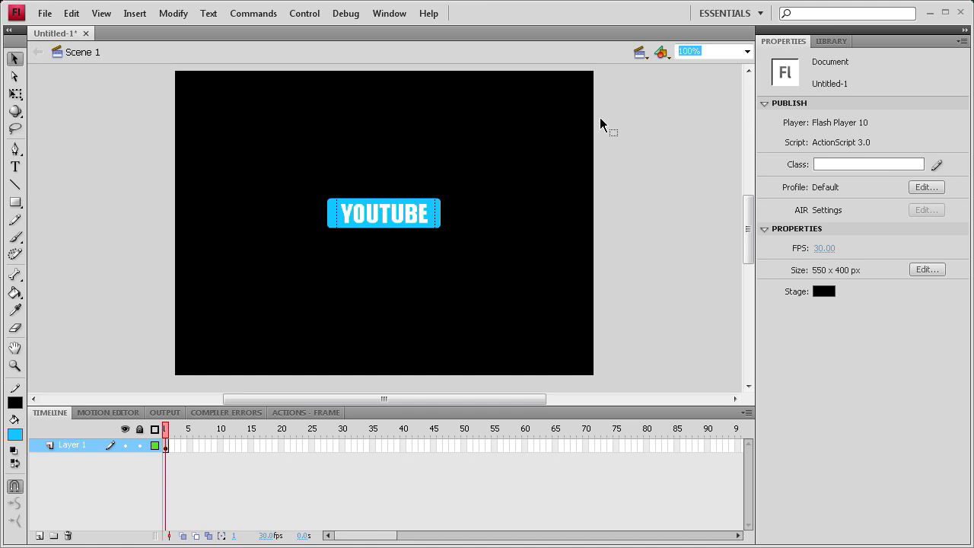
{"action": "mouse_move", "coordinate": [213, 159]}
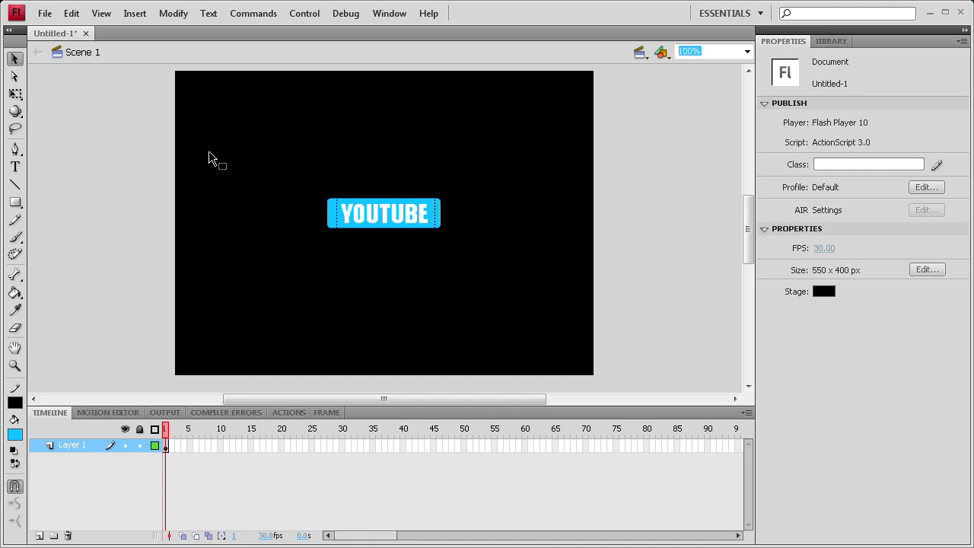
{"action": "mouse_move", "coordinate": [282, 163]}
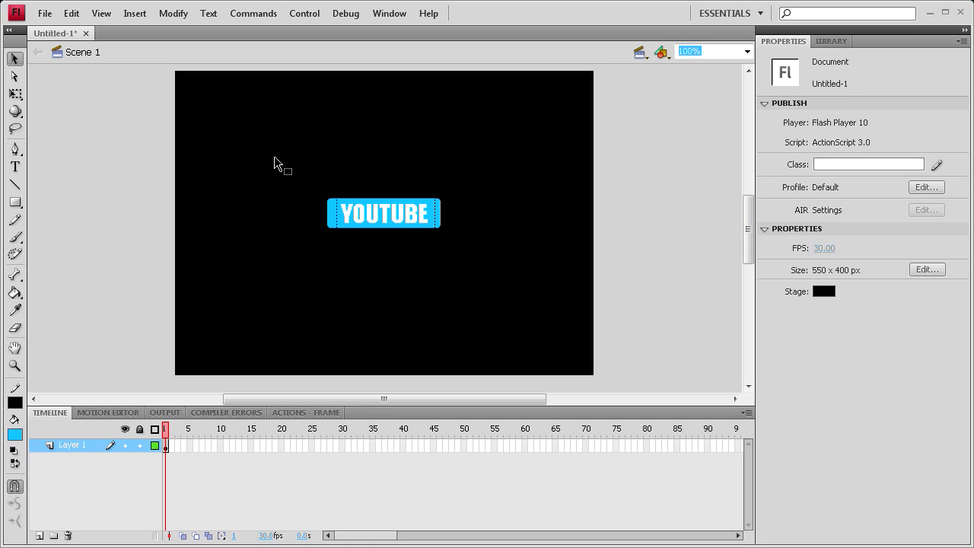
{"action": "mouse_move", "coordinate": [261, 155]}
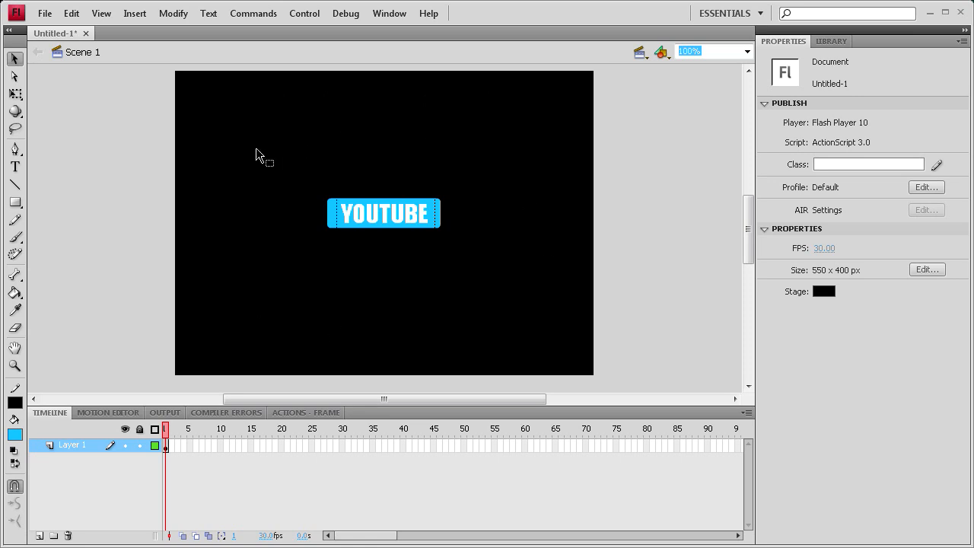
{"action": "mouse_move", "coordinate": [829, 303]}
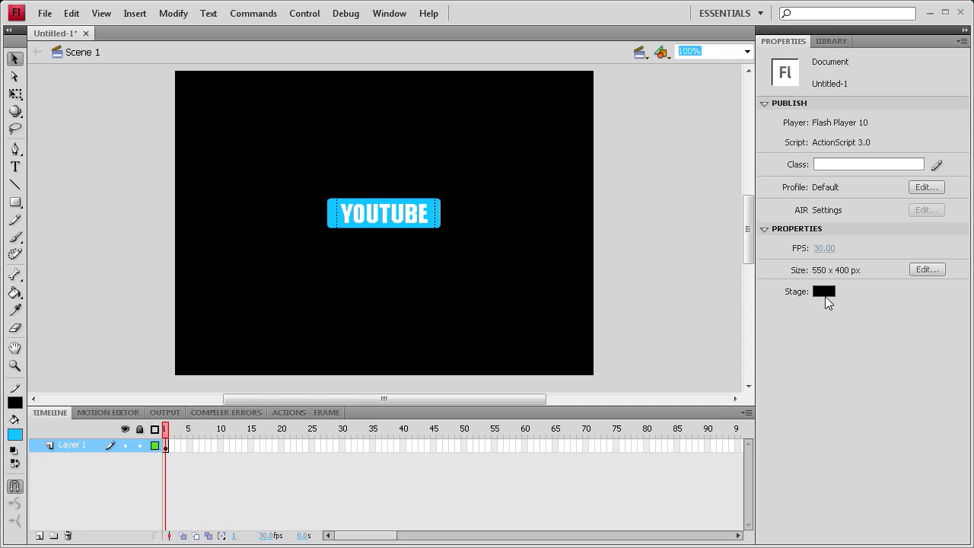
{"action": "mouse_move", "coordinate": [304, 205]}
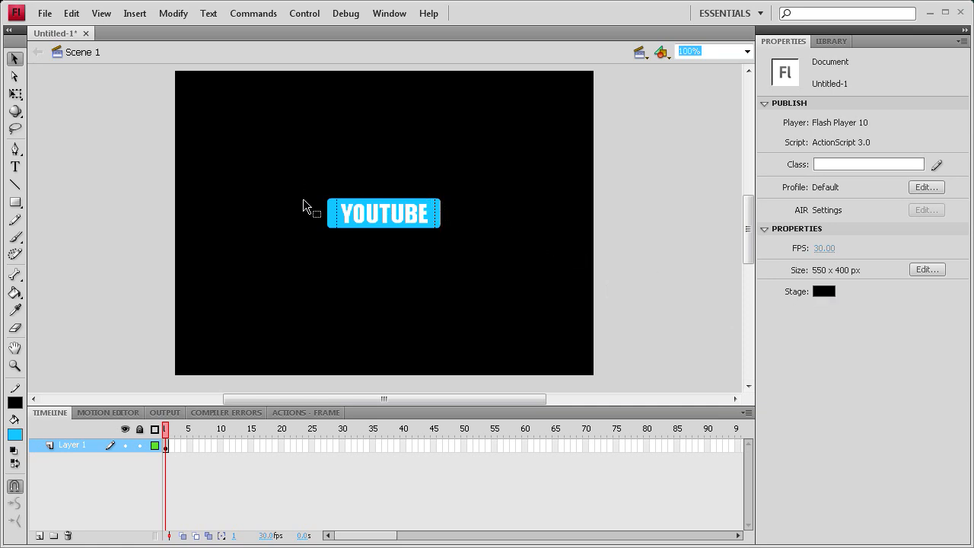
- Convert the selected YOUTUBE graphic into a Button symbol named youtube_btn
{"action": "left_click", "coordinate": [384, 213]}
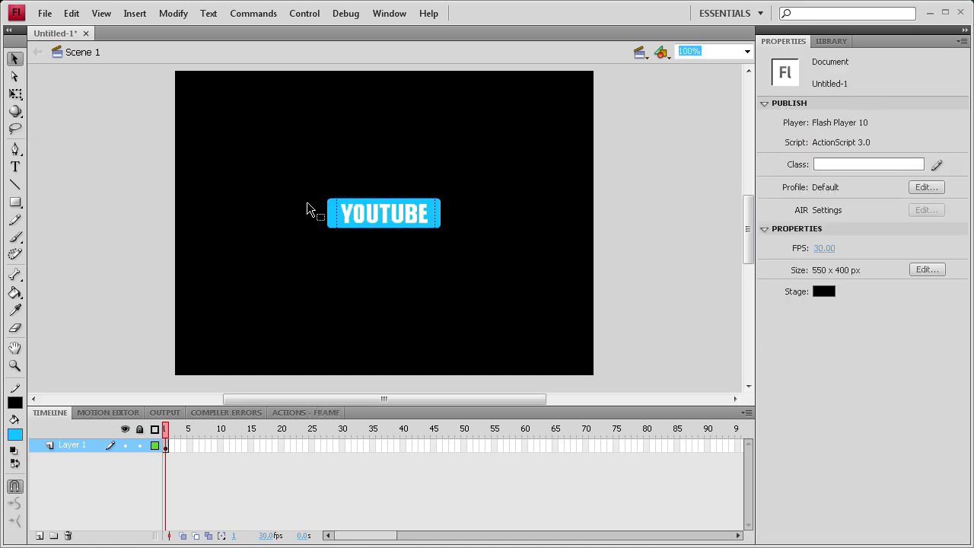
{"action": "mouse_move", "coordinate": [274, 175]}
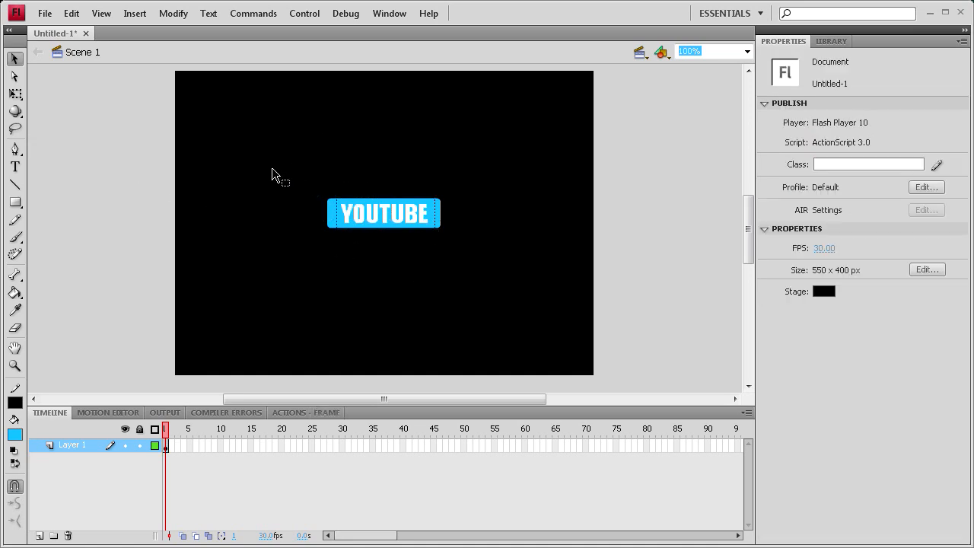
{"action": "left_click_drag", "start_coordinate": [274, 175], "coordinate": [460, 274]}
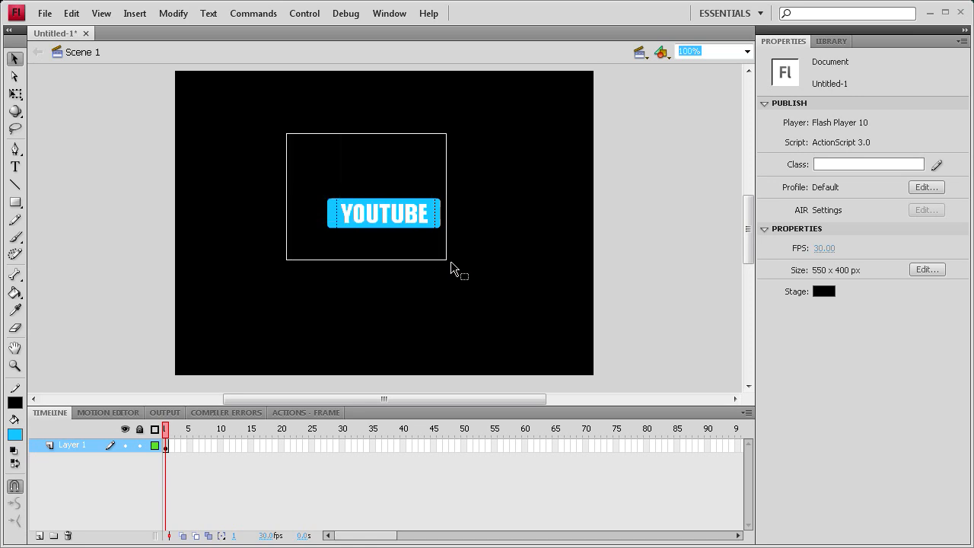
{"action": "left_click", "coordinate": [384, 213]}
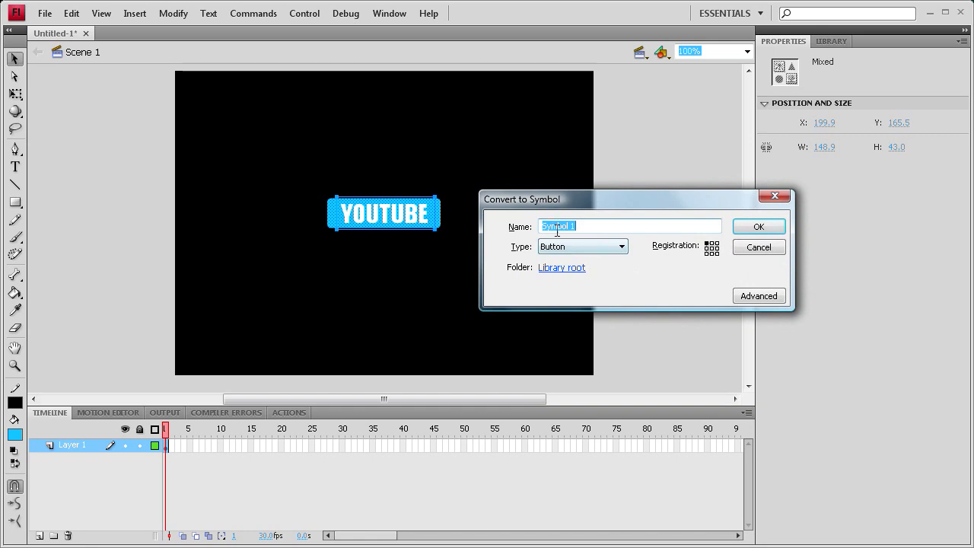
{"action": "left_click", "coordinate": [621, 247]}
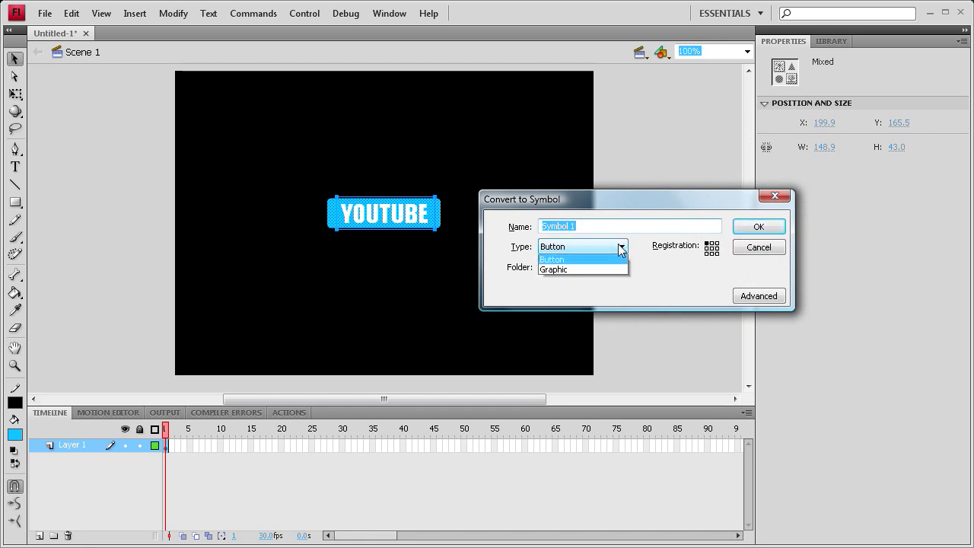
{"action": "left_click", "coordinate": [551, 259]}
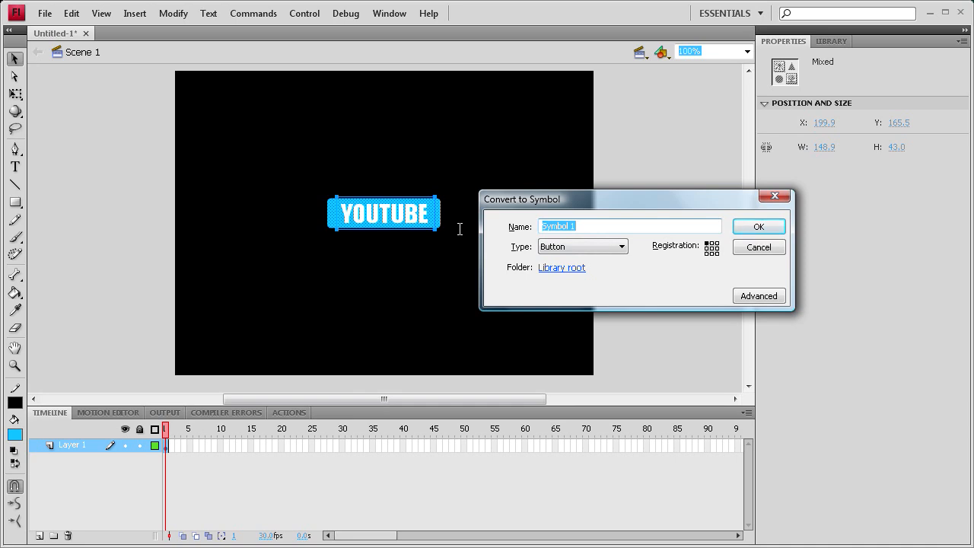
{"action": "type", "text": "youtube_"}
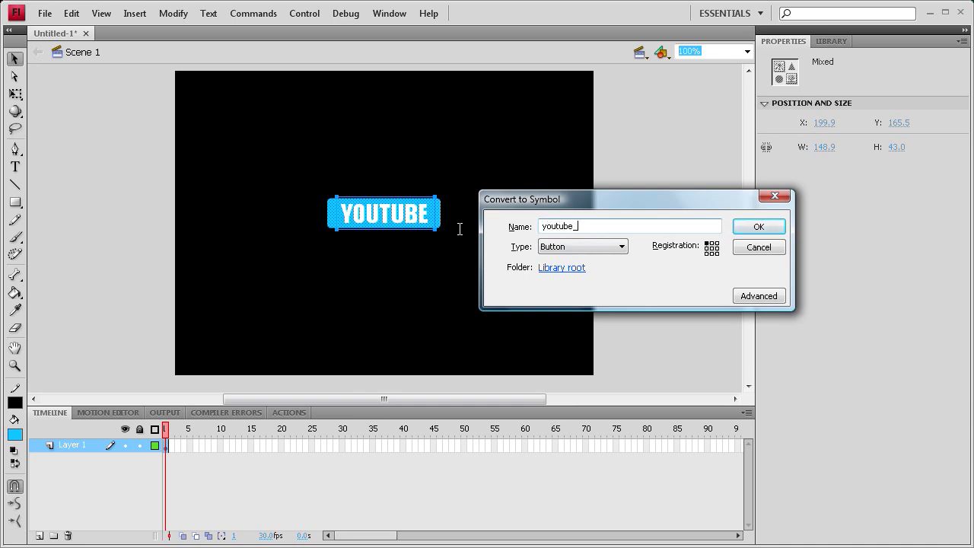
{"action": "type", "text": "btn"}
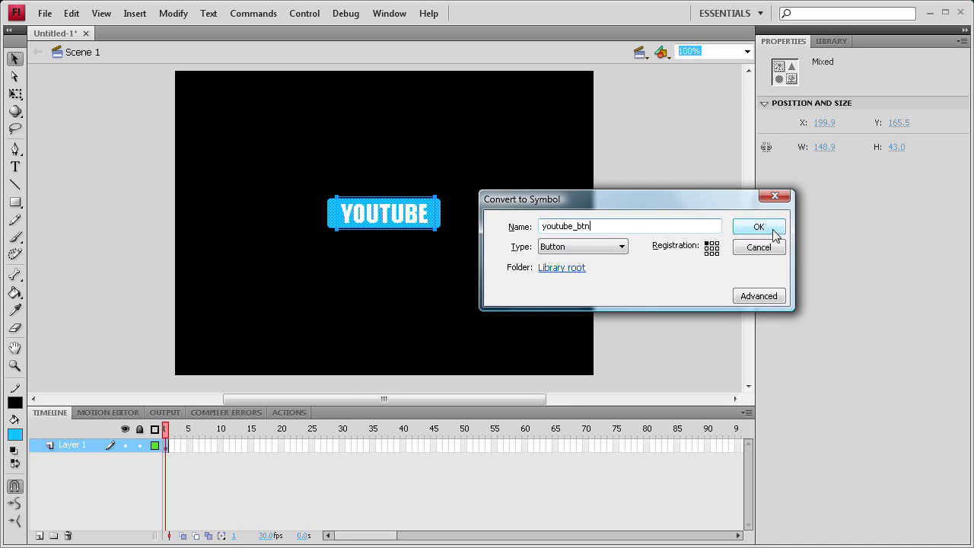
{"action": "left_click", "coordinate": [758, 226]}
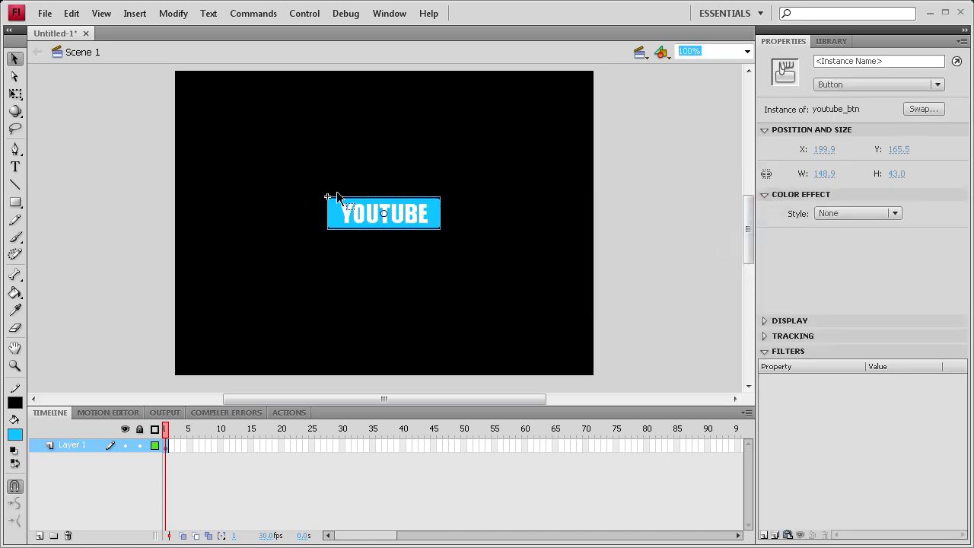
{"action": "mouse_move", "coordinate": [860, 82]}
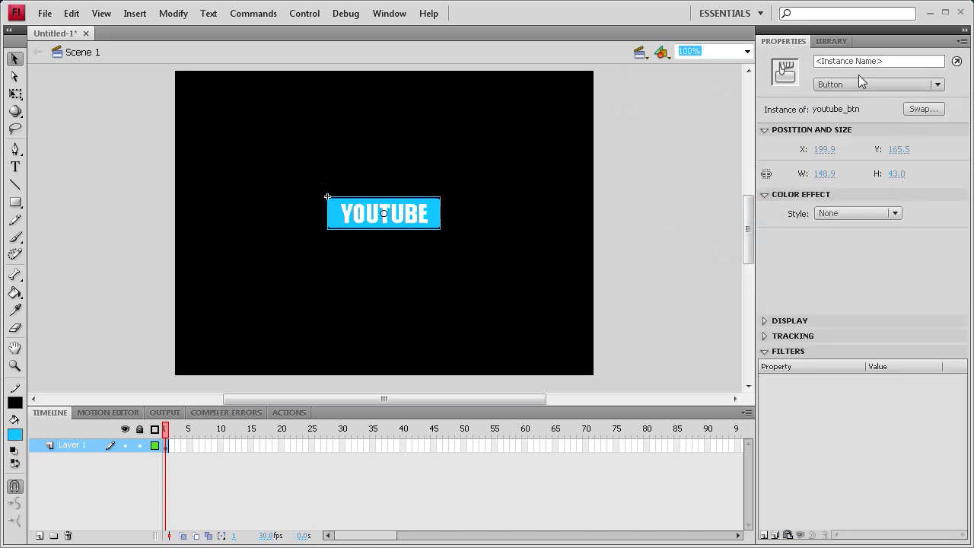
- Give the button instance the instance name youtube_btn in the Properties panel and reselect it
{"action": "left_click", "coordinate": [876, 61]}
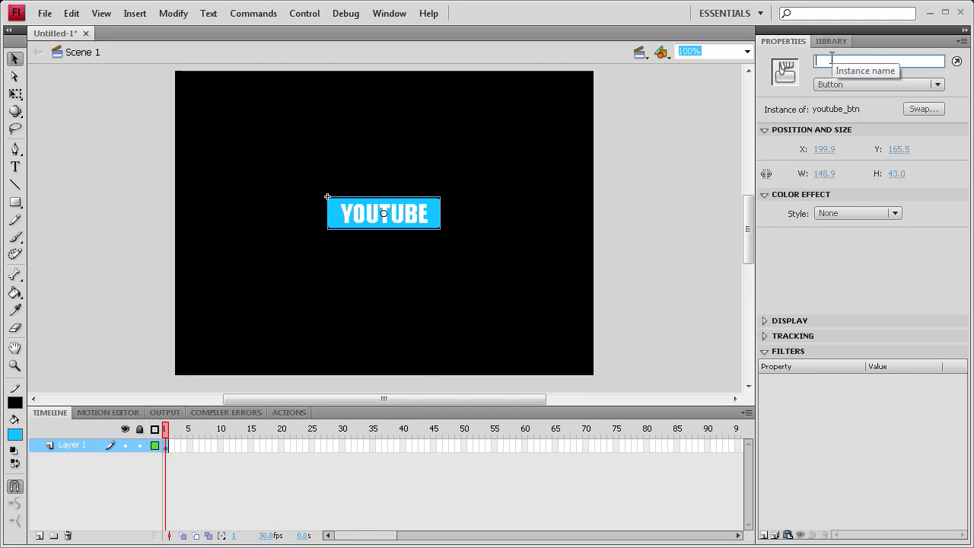
{"action": "type", "text": "btn_"}
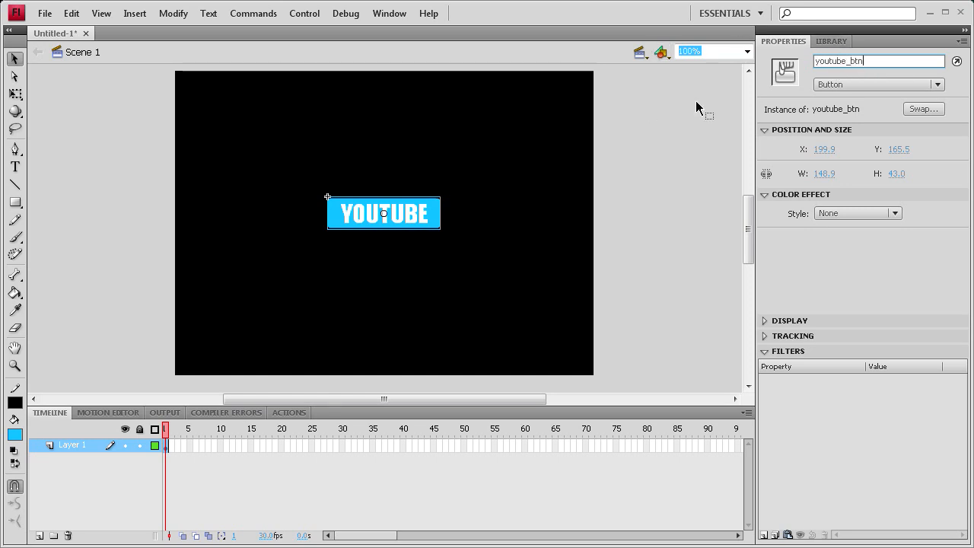
{"action": "triple_click", "coordinate": [877, 61]}
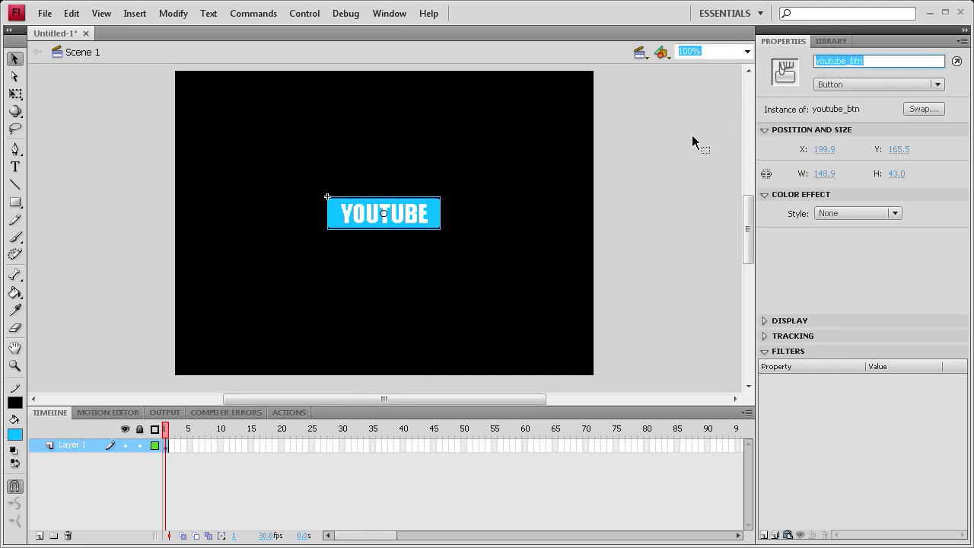
{"action": "left_click", "coordinate": [597, 241]}
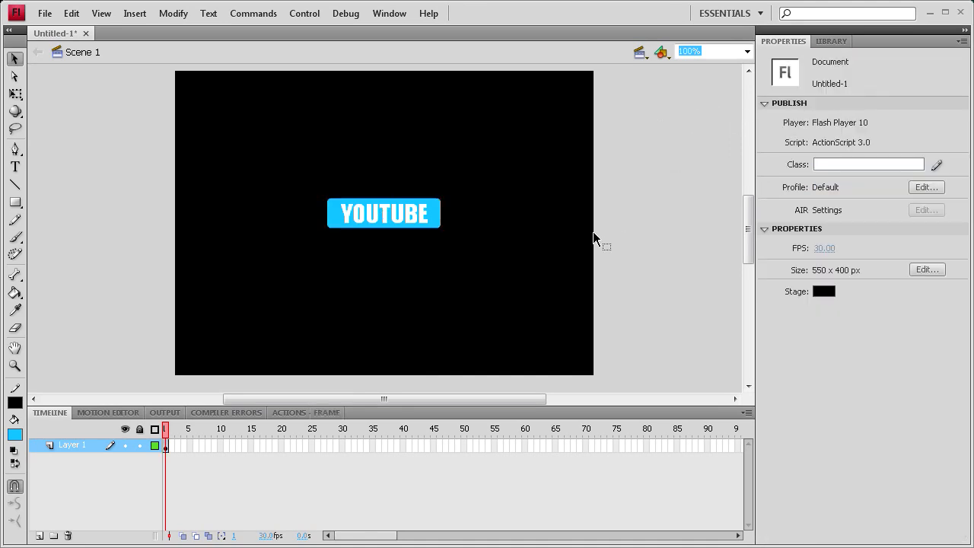
{"action": "left_click", "coordinate": [383, 213]}
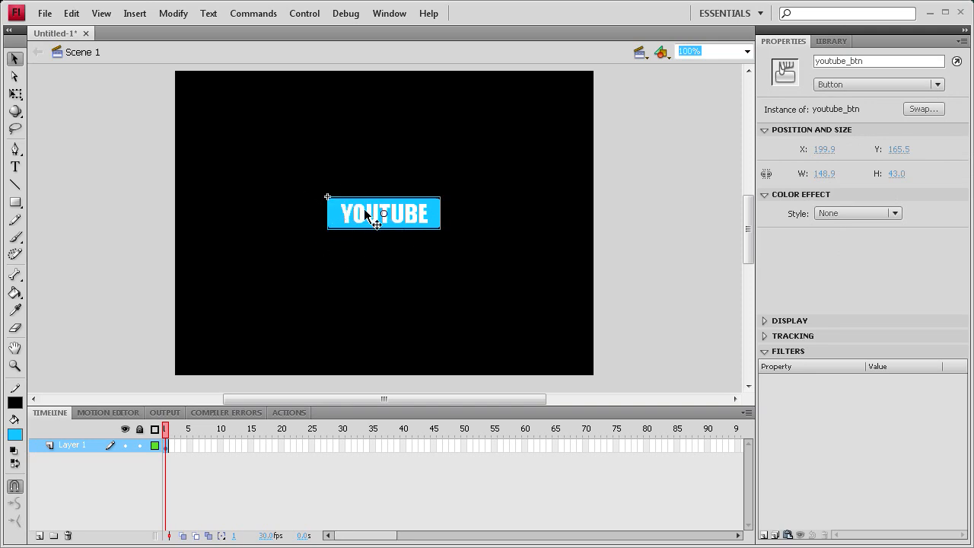
{"action": "mouse_move", "coordinate": [190, 323]}
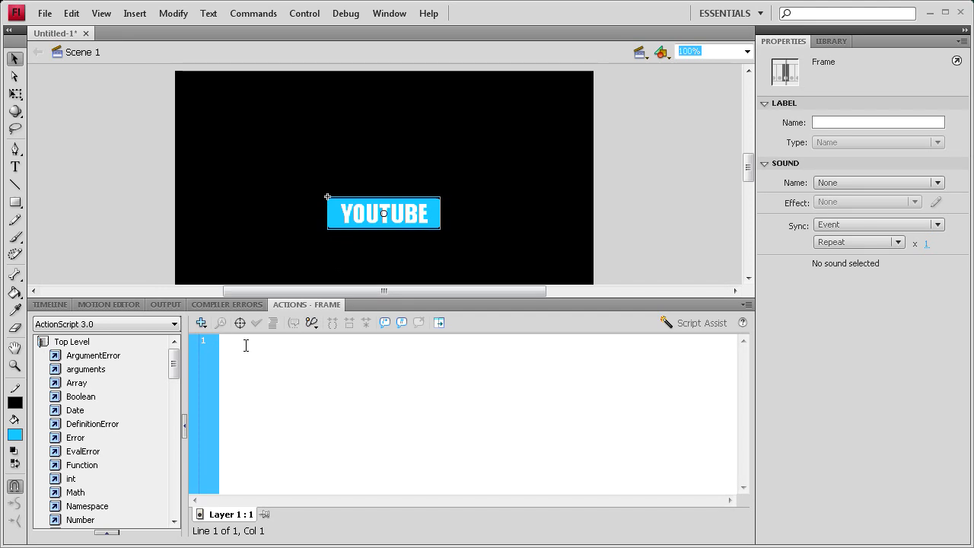
- Write stop(); as the first line of the frame script
{"action": "type", "text": "="}
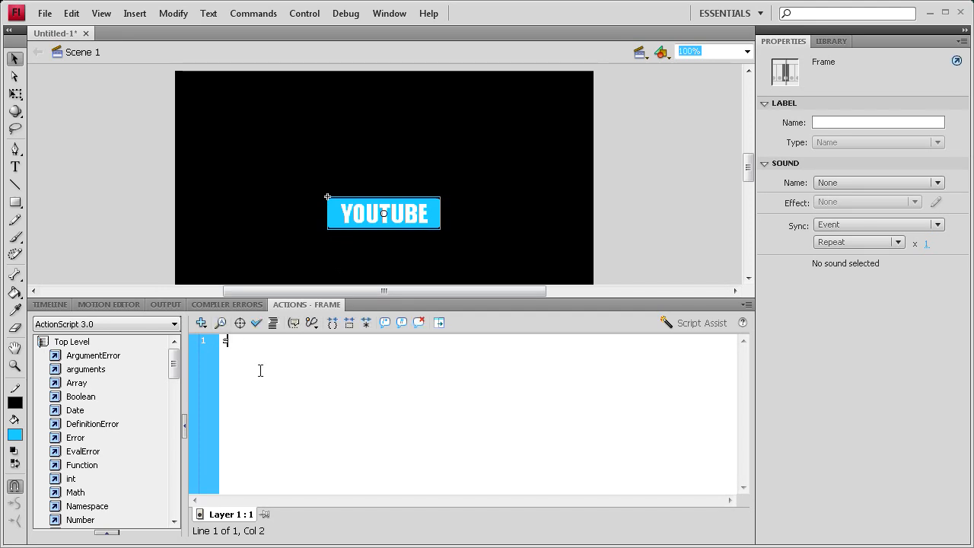
{"action": "type", "text": "stop()"}
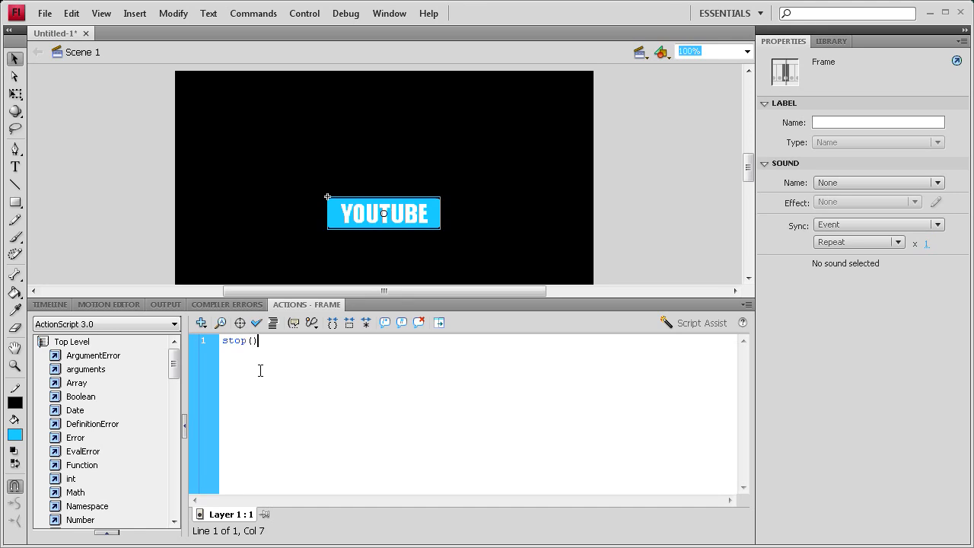
{"action": "type", "text": ";"}
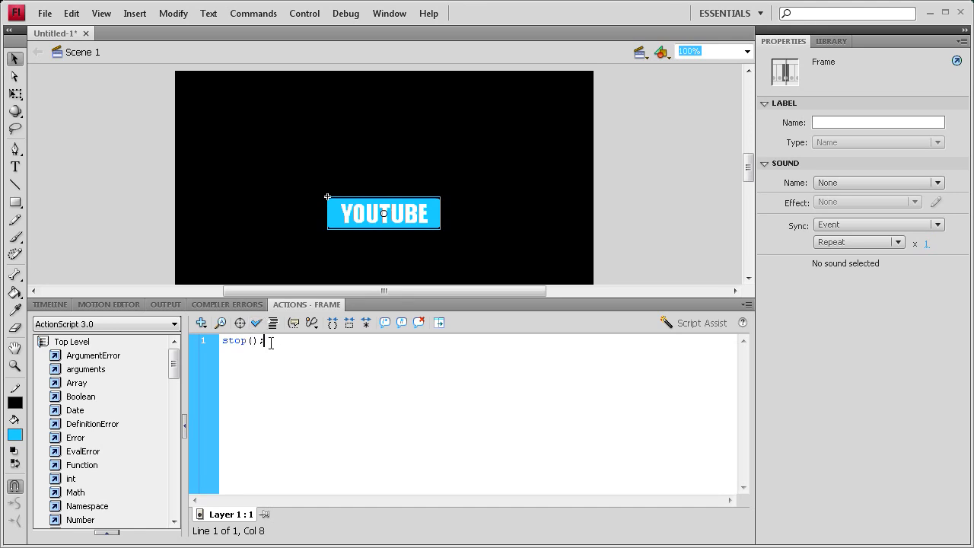
{"action": "key", "text": "Return"}
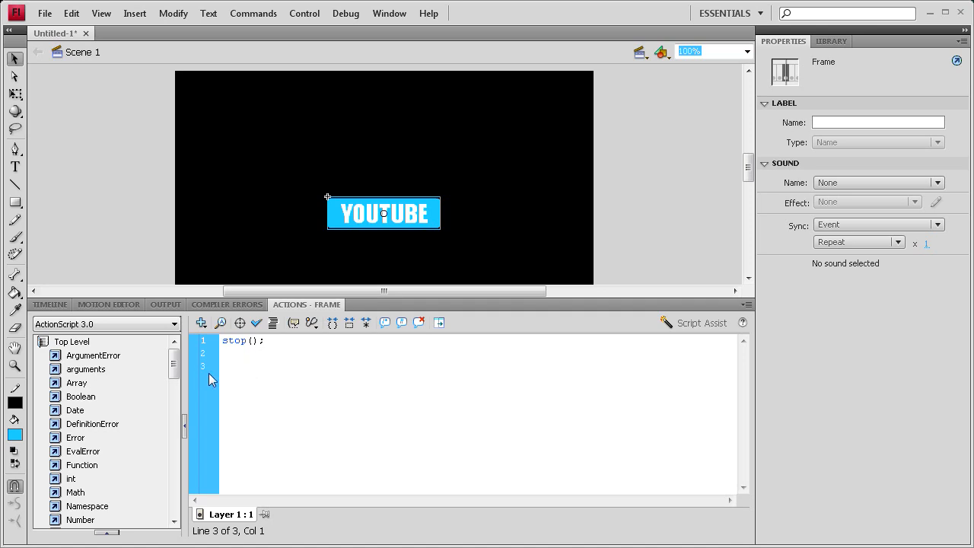
- Add youtube_btn.addEventListener(MouseEvent.CLICK, youtube); below it
{"action": "type", "text": "youtube_btn"}
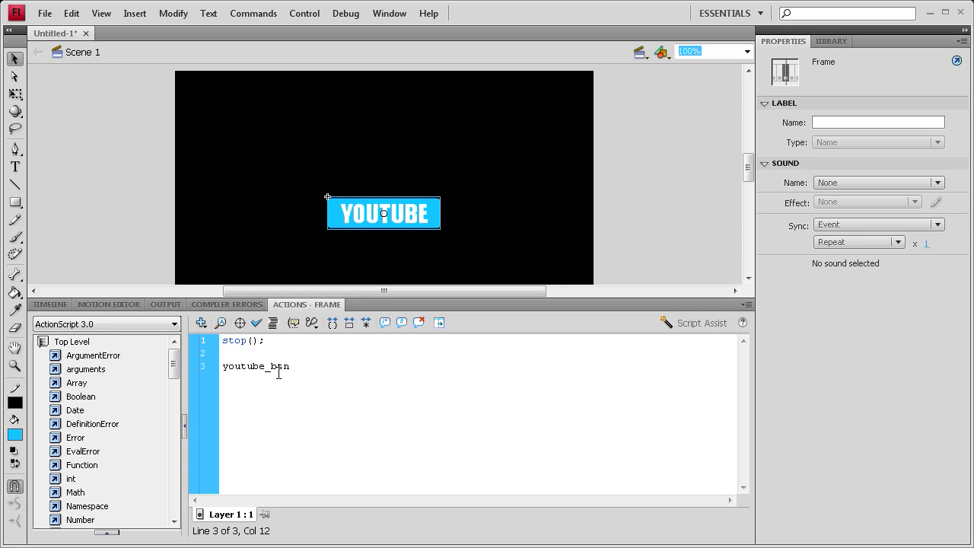
{"action": "type", "text": ".addEventListener("}
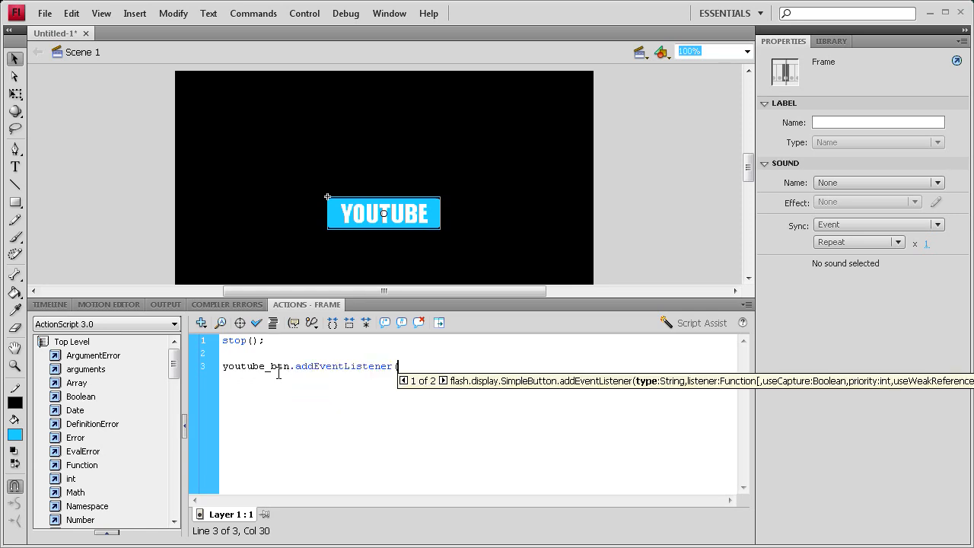
{"action": "type", "text": "Mc"}
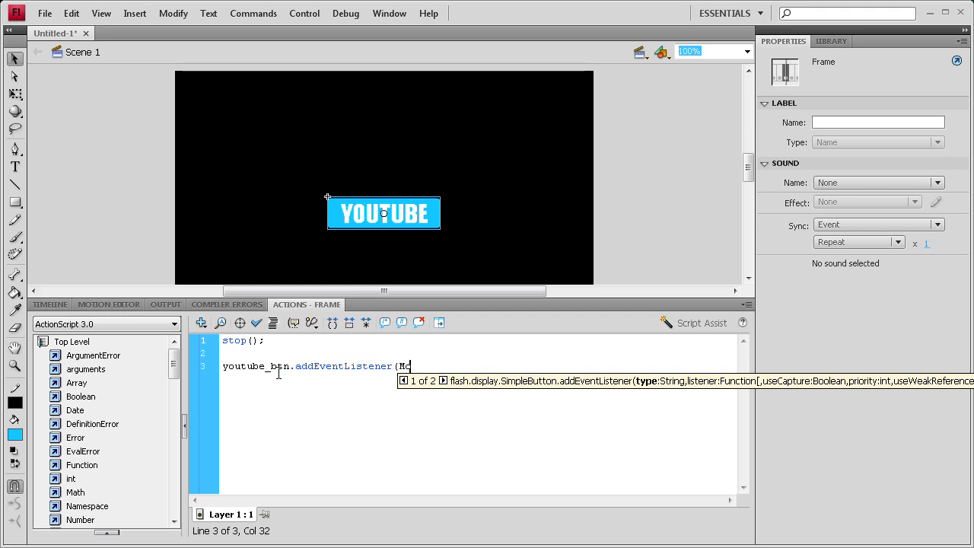
{"action": "type", "text": "ouse"}
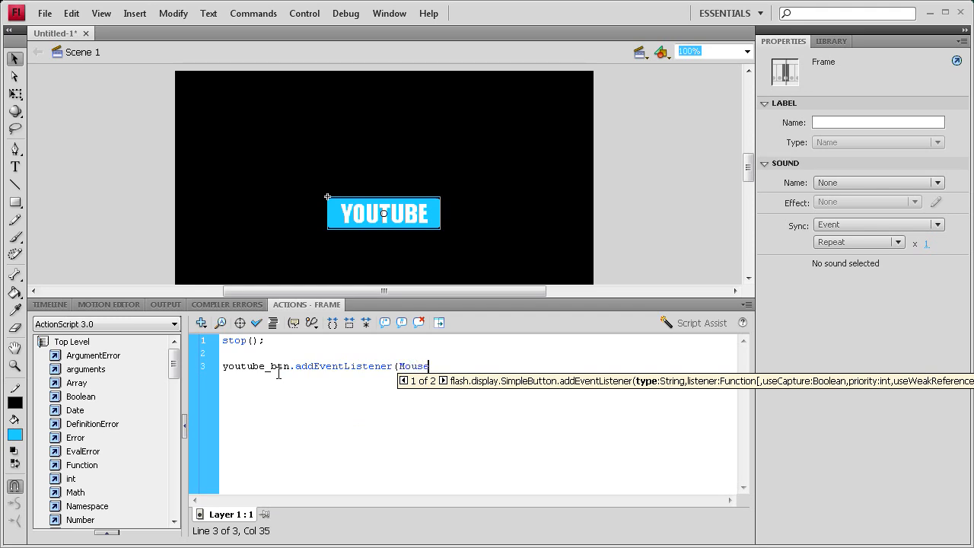
{"action": "type", "text": "Event"}
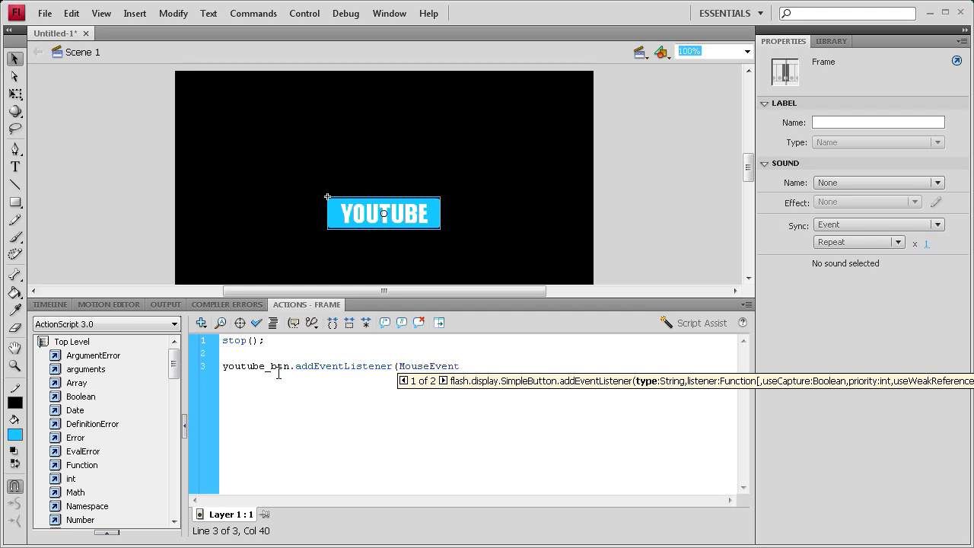
{"action": "type", "text": ".CLICK"}
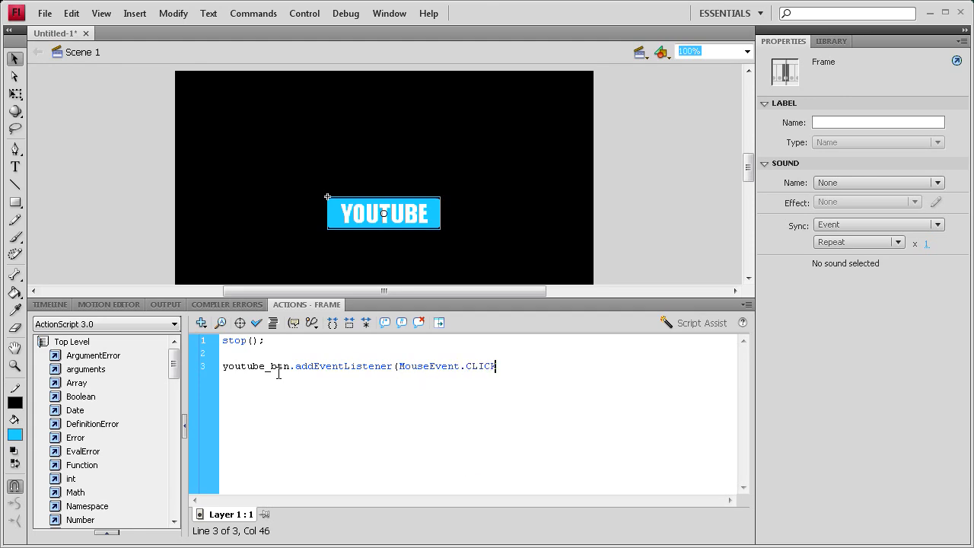
{"action": "type", "text": ","}
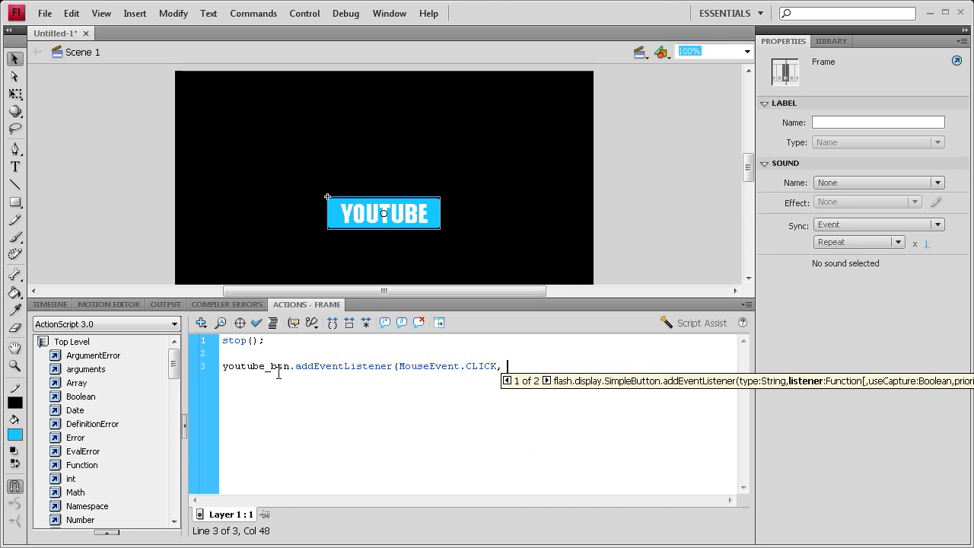
{"action": "type", "text": "youtube"}
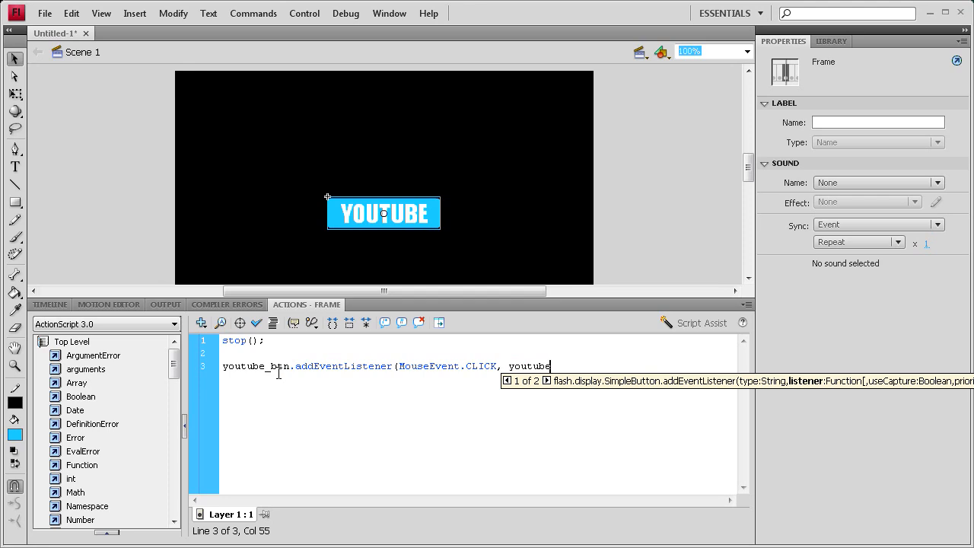
{"action": "type", "text": ");"}
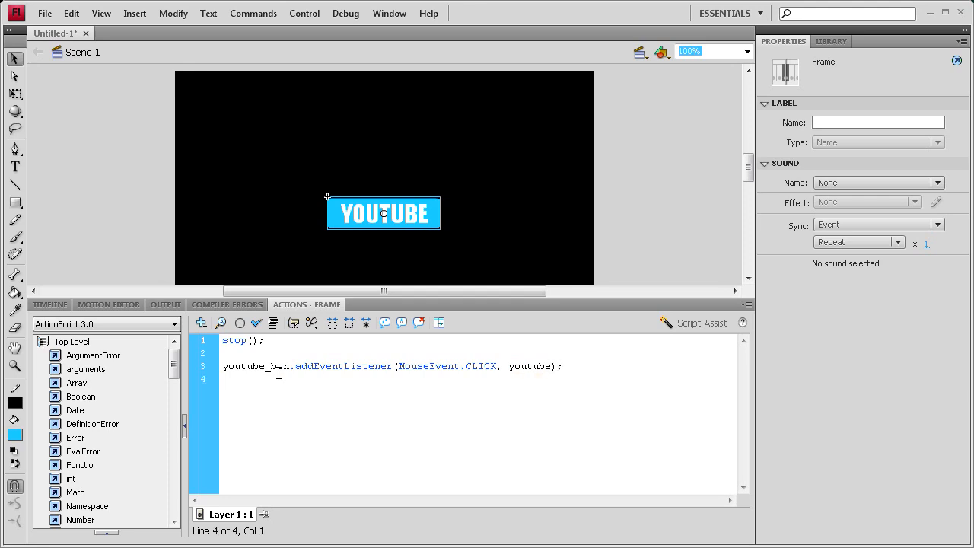
- Declare an empty function youtube(e:MouseEvent):void{ } and place the cursor in its body
{"action": "type", "text": "f"}
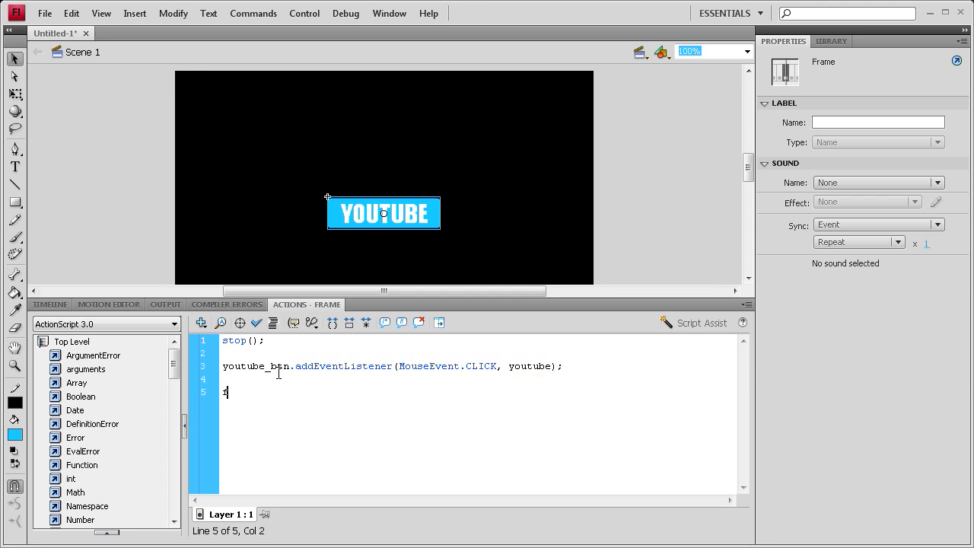
{"action": "type", "text": "function"}
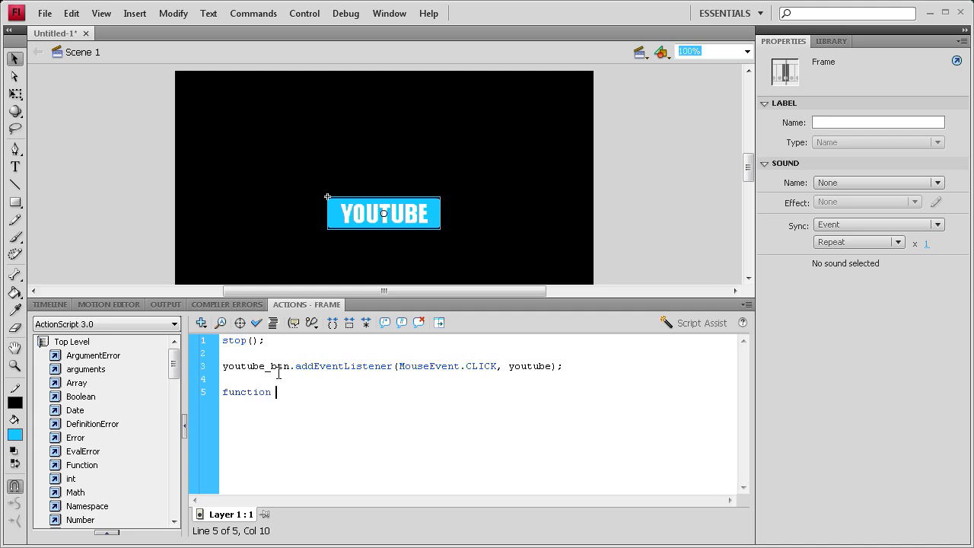
{"action": "type", "text": "youtu"}
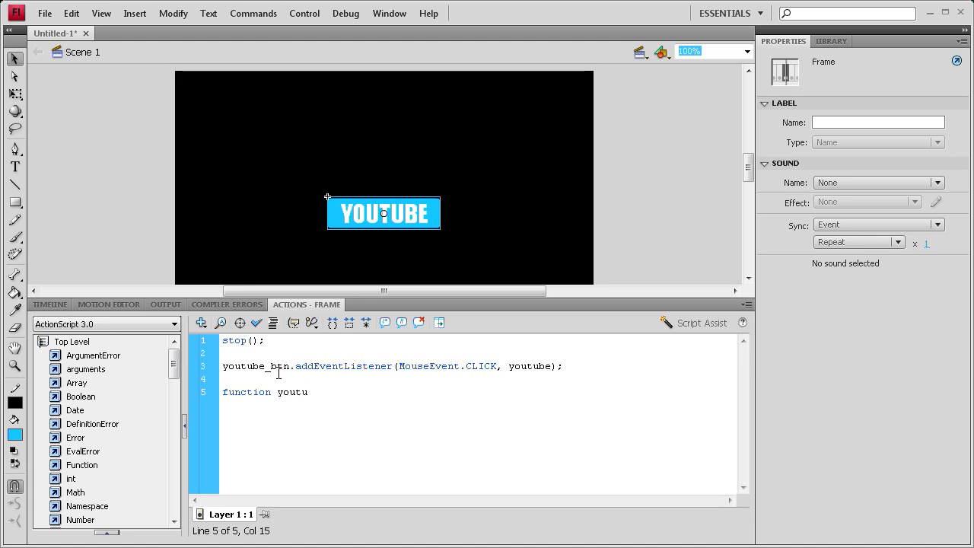
{"action": "type", "text": "be"}
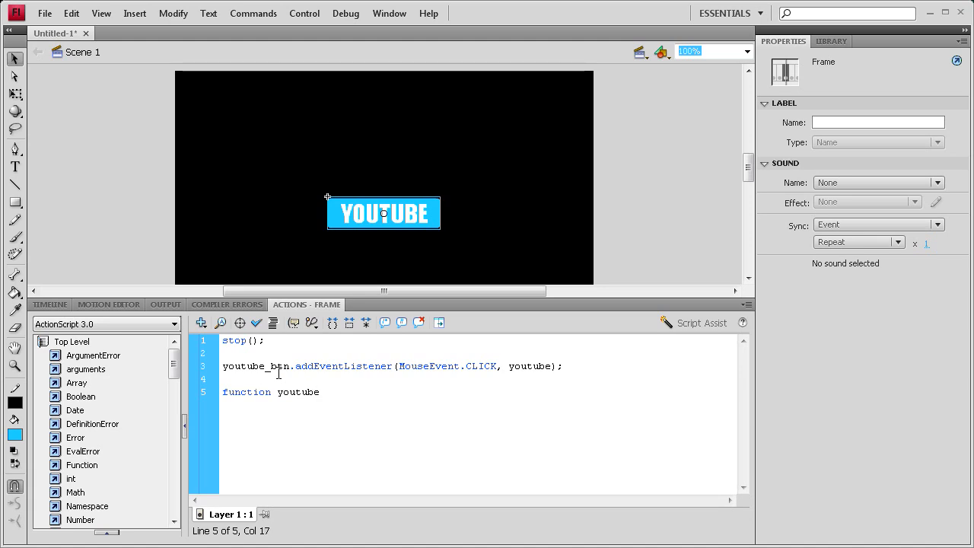
{"action": "type", "text": "("}
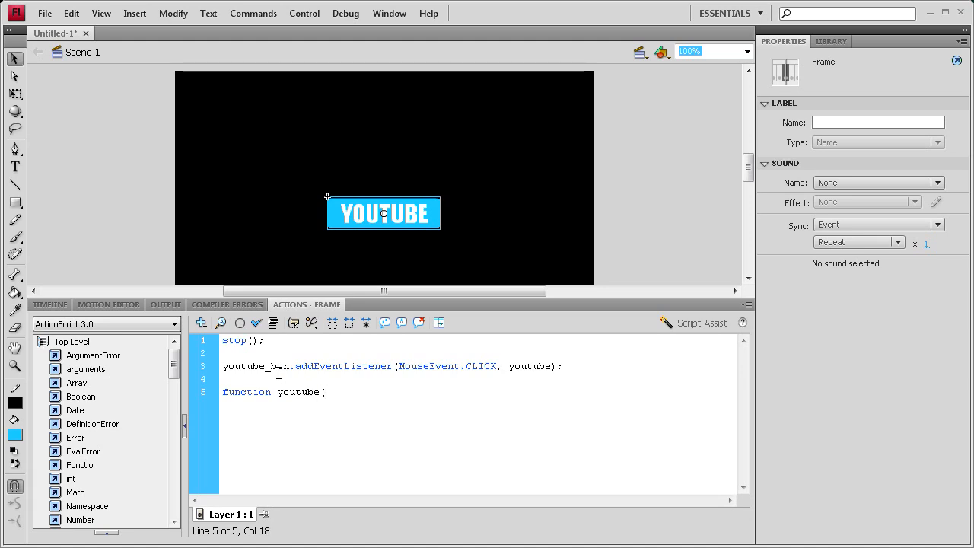
{"action": "type", "text": "e:"}
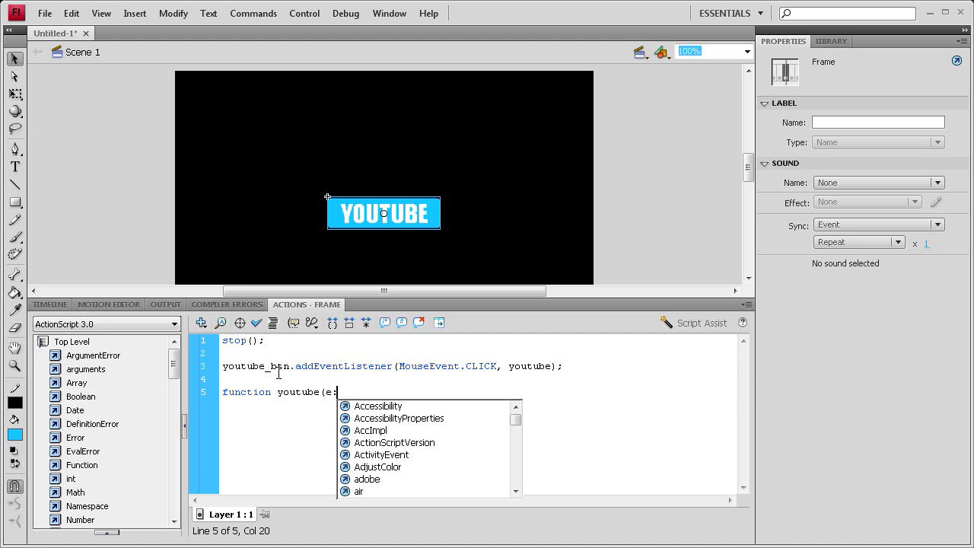
{"action": "type", "text": "Mouse"}
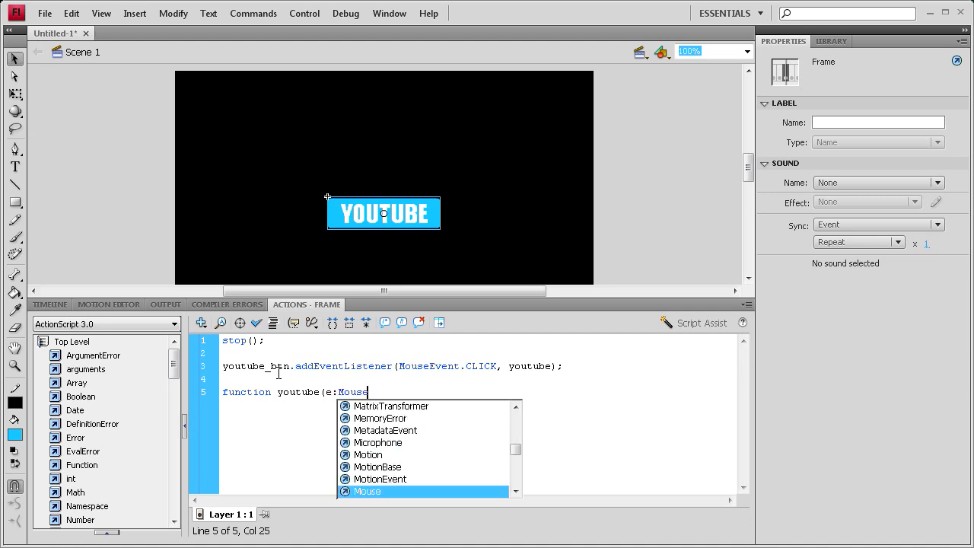
{"action": "scroll", "scroll_direction": "down", "scroll_amount": 3}
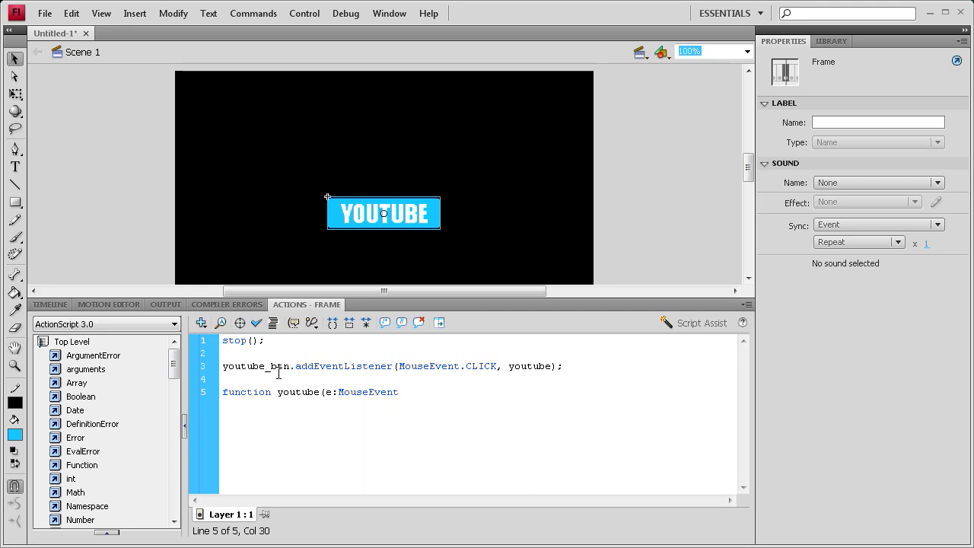
{"action": "type", "text": "):"}
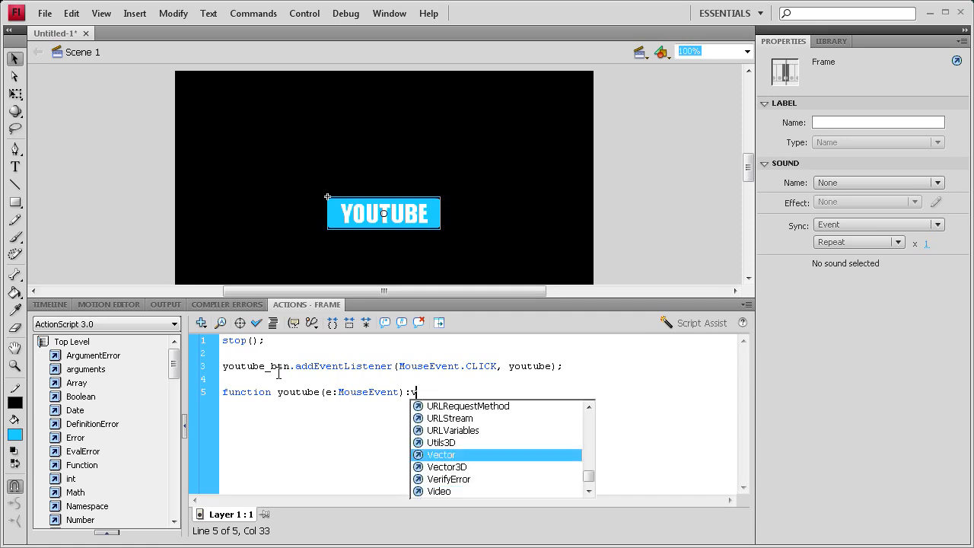
{"action": "type", "text": "void{"}
{"action": "type", "text": "}"}
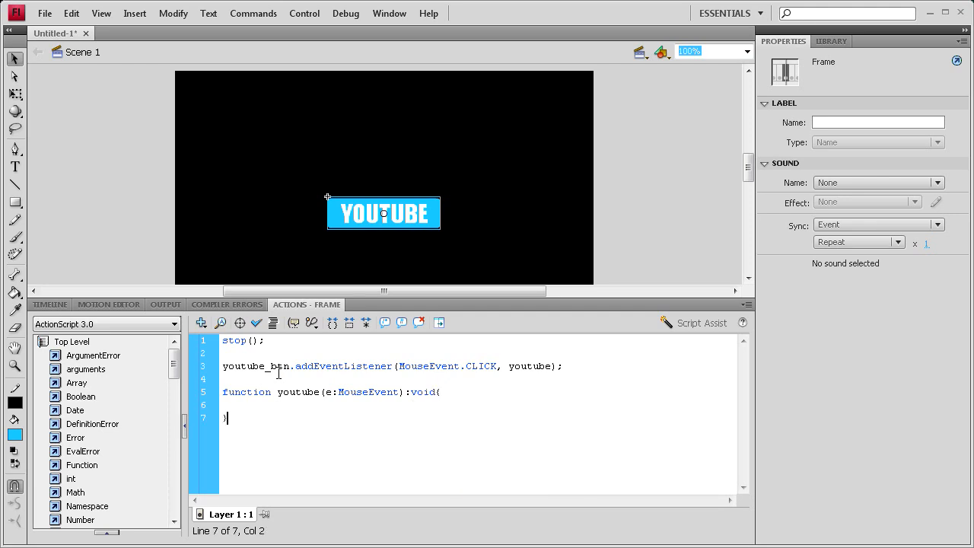
{"action": "left_click", "coordinate": [245, 405]}
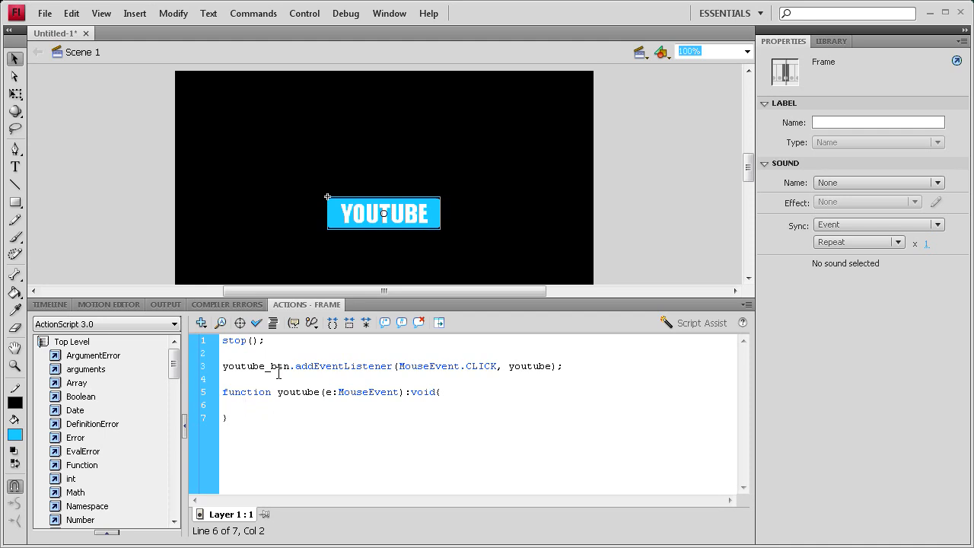
- Write var youtubeLink:URLRequest = new URLRequest(""); inside the function
{"action": "type", "text": "var"}
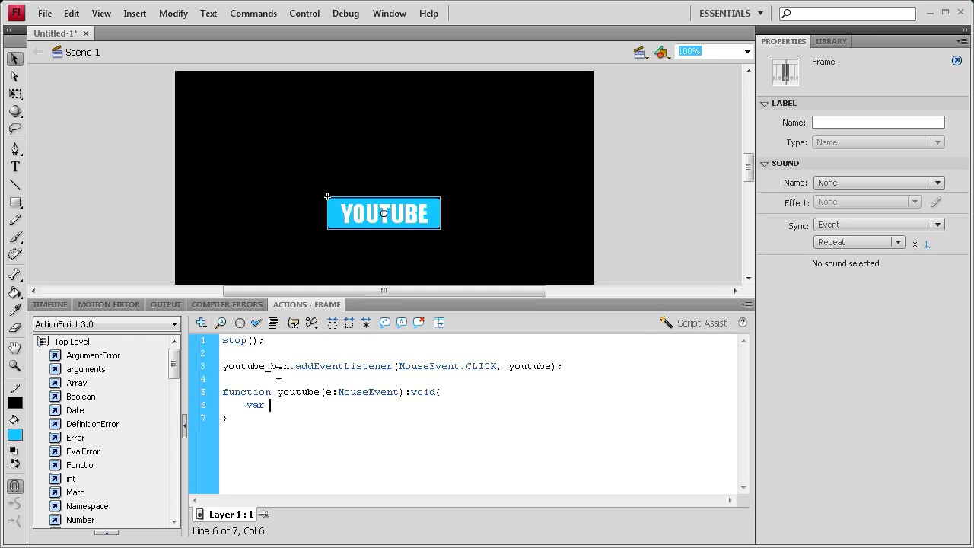
{"action": "type", "text": "youtube"}
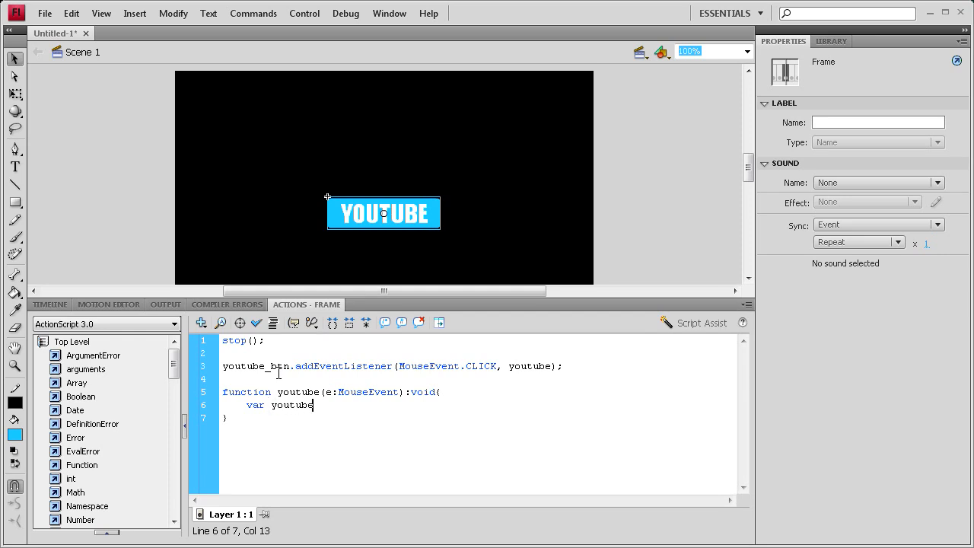
{"action": "type", "text": "Link"}
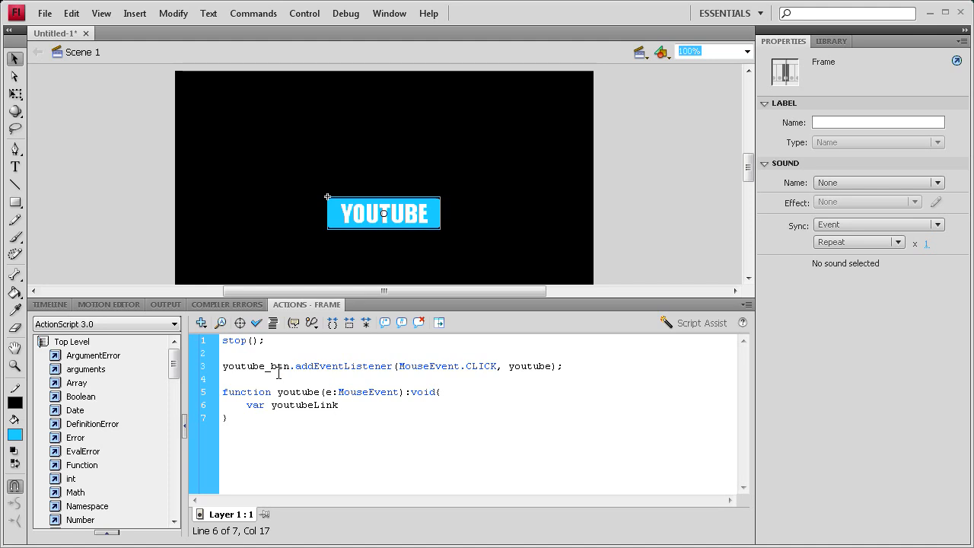
{"action": "type", "text": ":"}
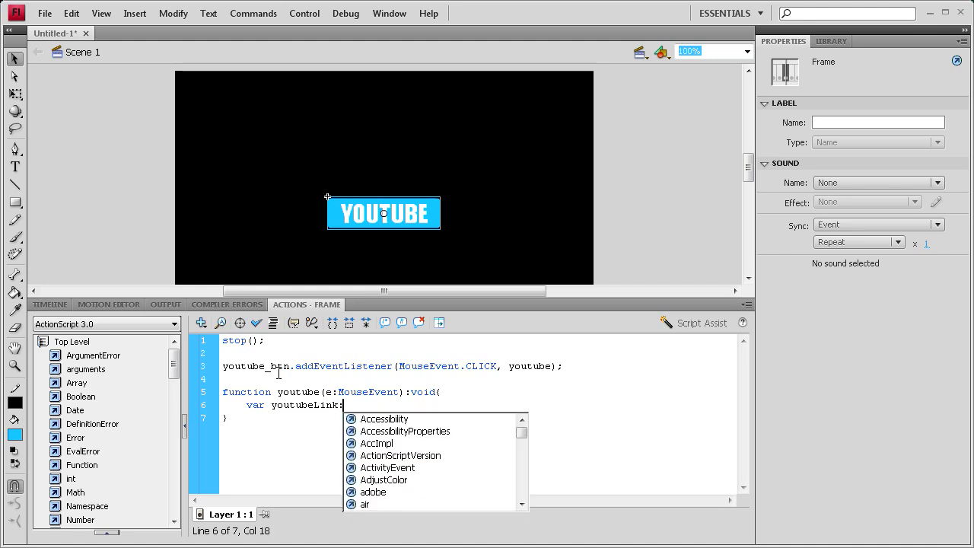
{"action": "type", "text": "URLRequest"}
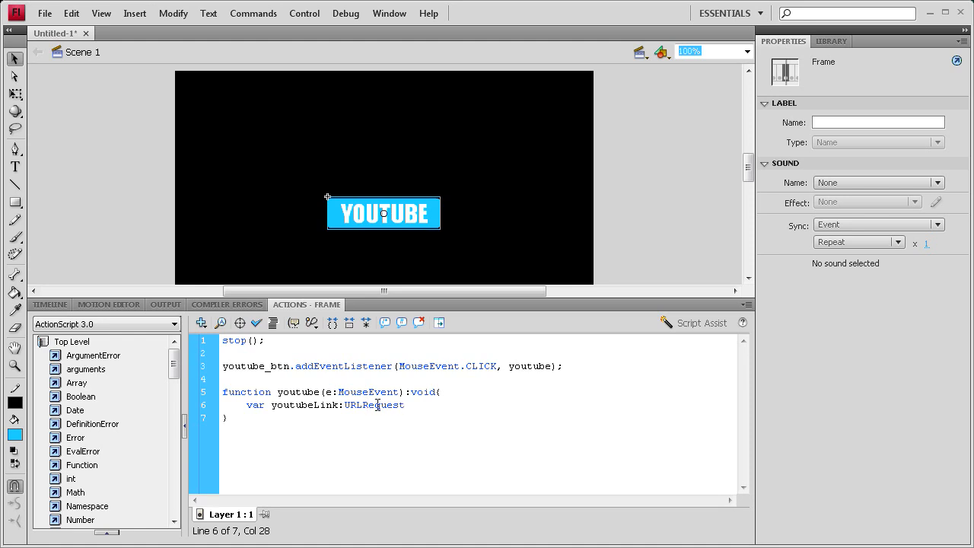
{"action": "type", "text": "="}
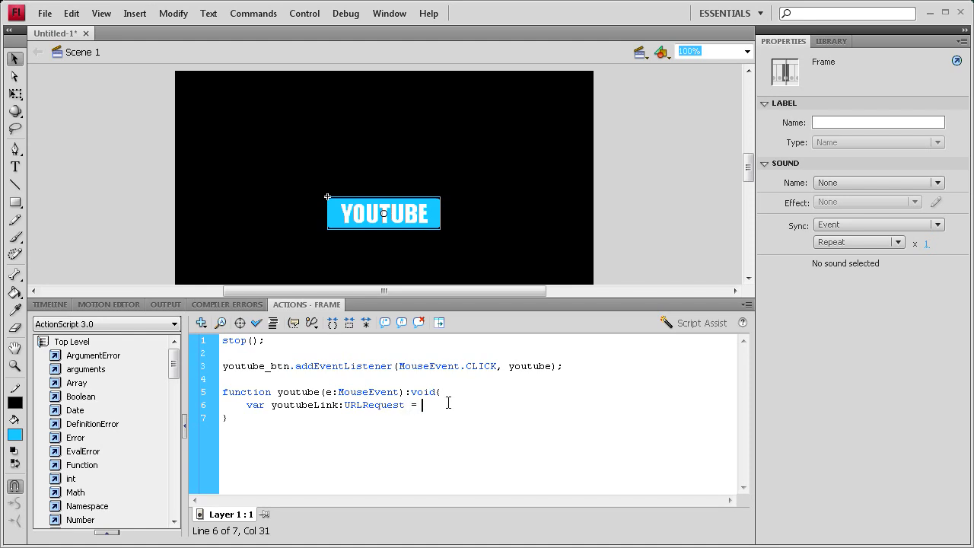
{"action": "type", "text": "new UR"}
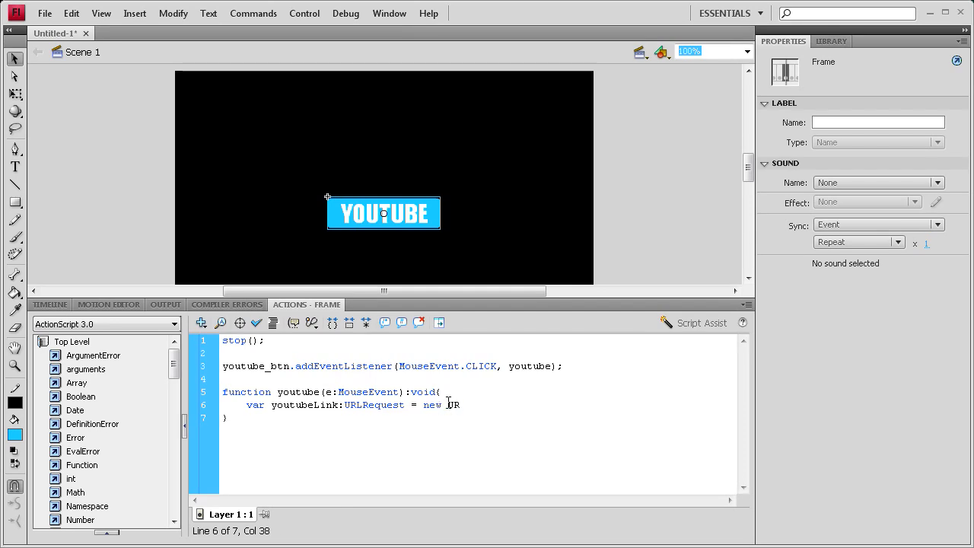
{"action": "type", "text": "LRequest"}
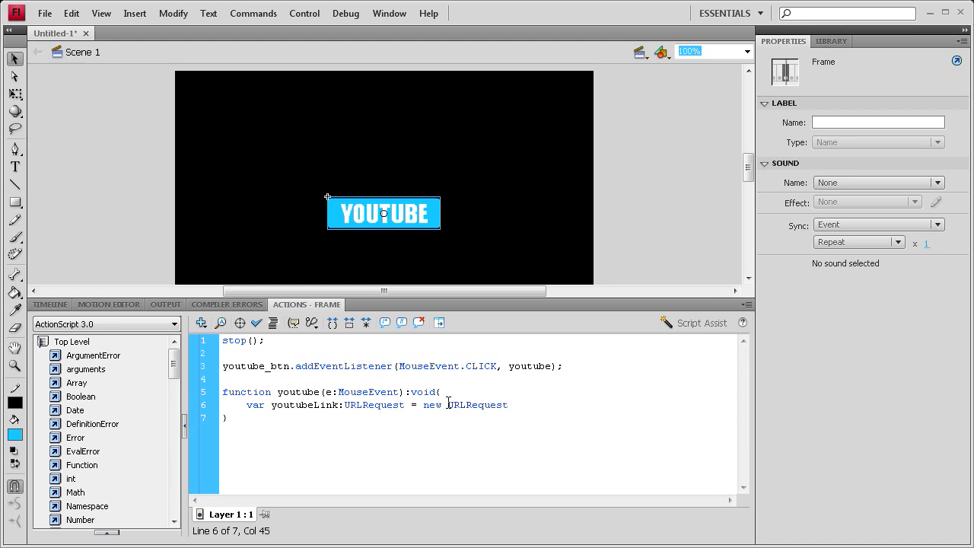
{"action": "type", "text": "("}
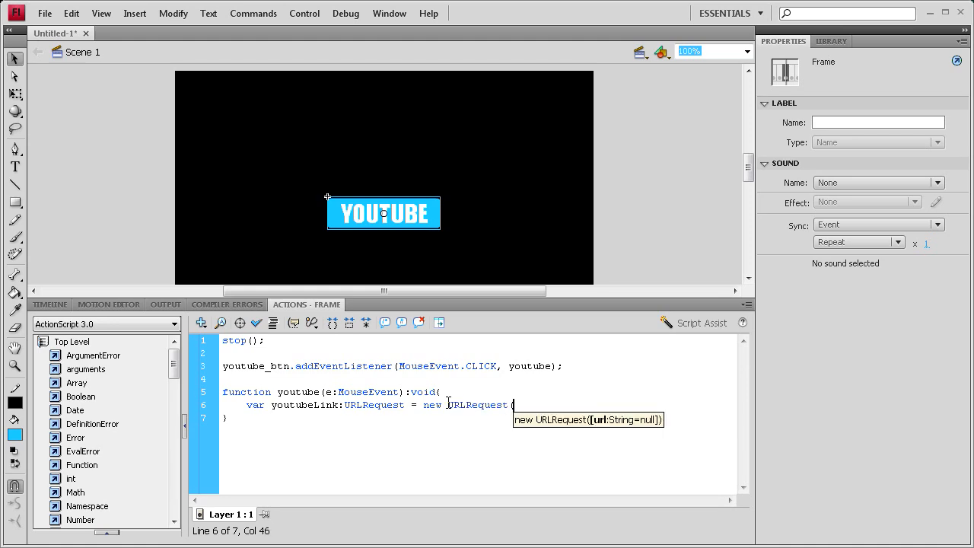
{"action": "type", "text": "\"\""}
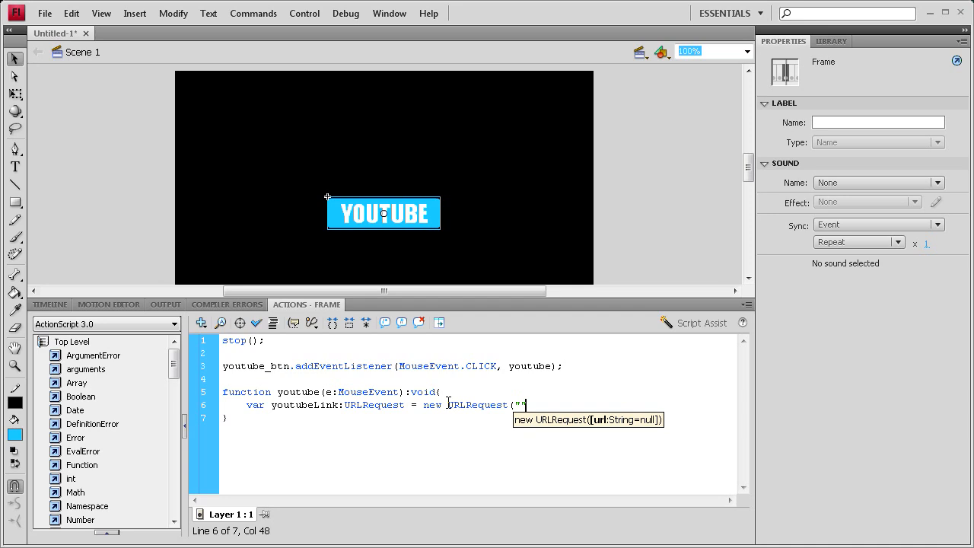
{"action": "type", "text": ");"}
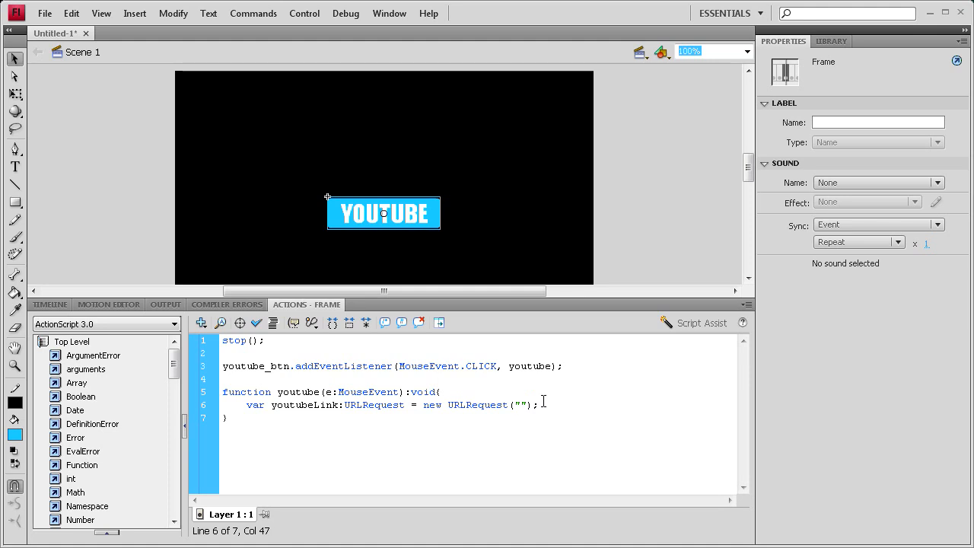
{"action": "type", "text": "http://www.youtube.com"}
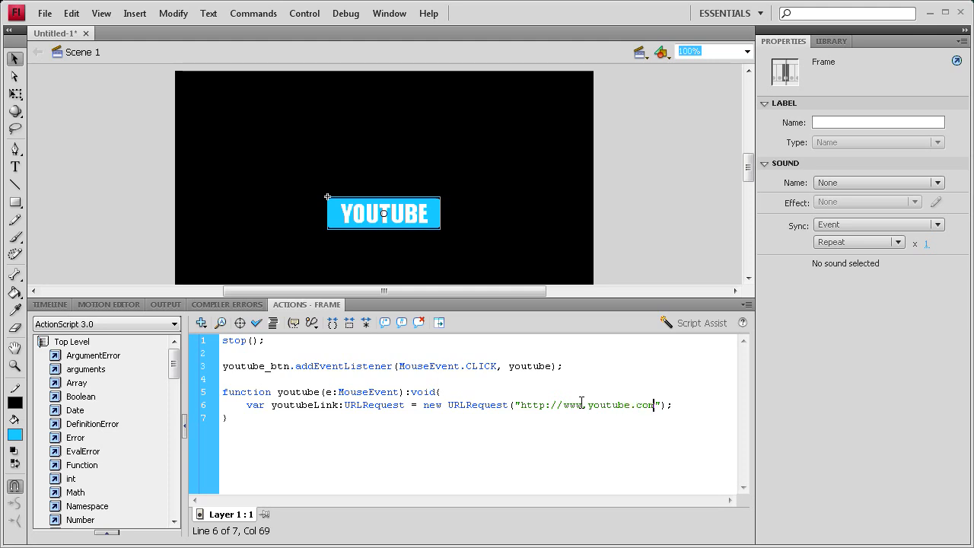
{"action": "type", "text": "/user/t"}
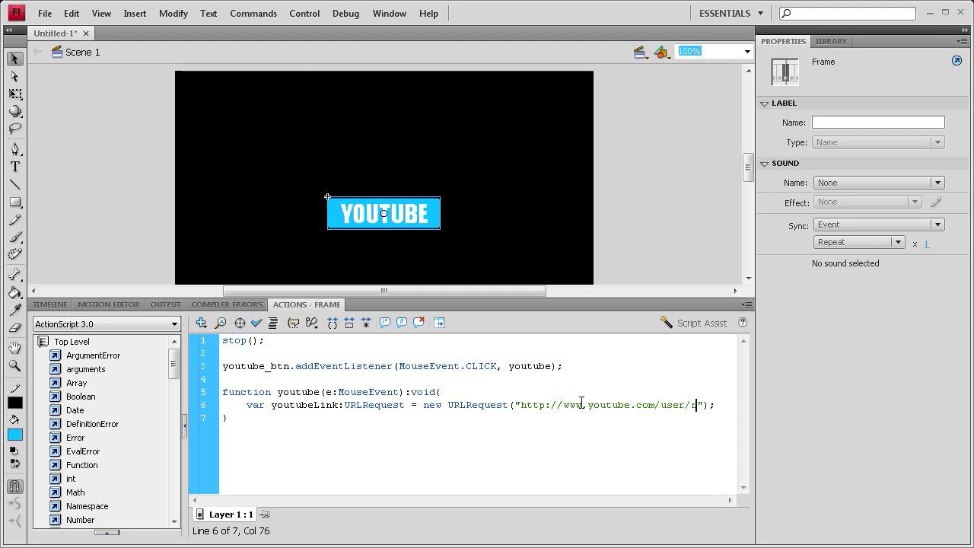
{"action": "type", "text": "rivercitygrap"}
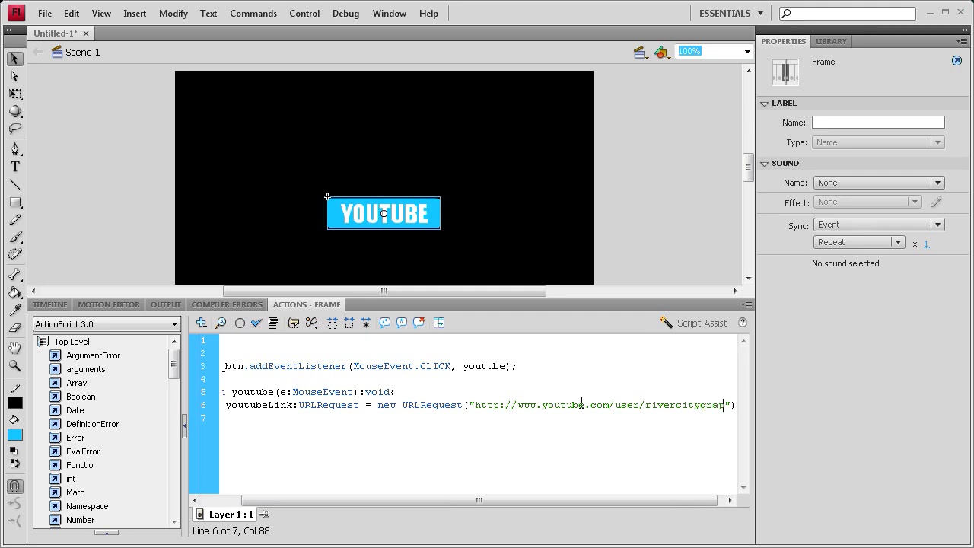
{"action": "type", "text": "hix"}
{"action": "type", "text": "}"}
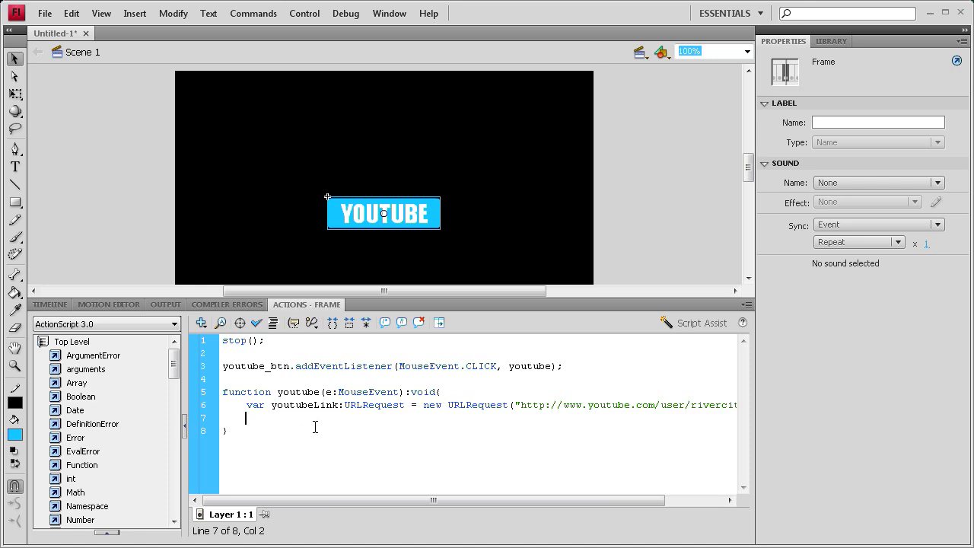
- End the function with navigateToURL(youtubeLink, "_blank"); so the link opens in a new window
{"action": "type", "text": "navigate"}
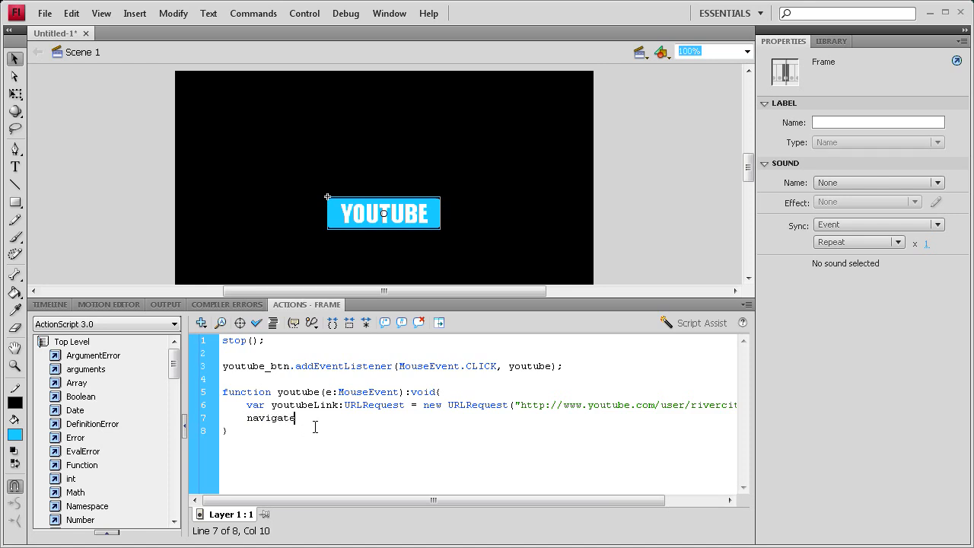
{"action": "type", "text": "to"}
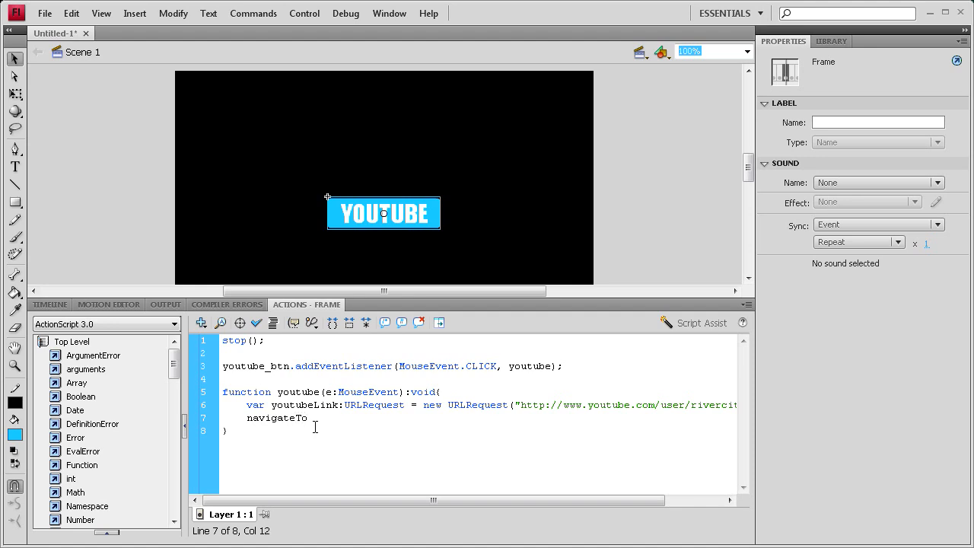
{"action": "type", "text": "URL"}
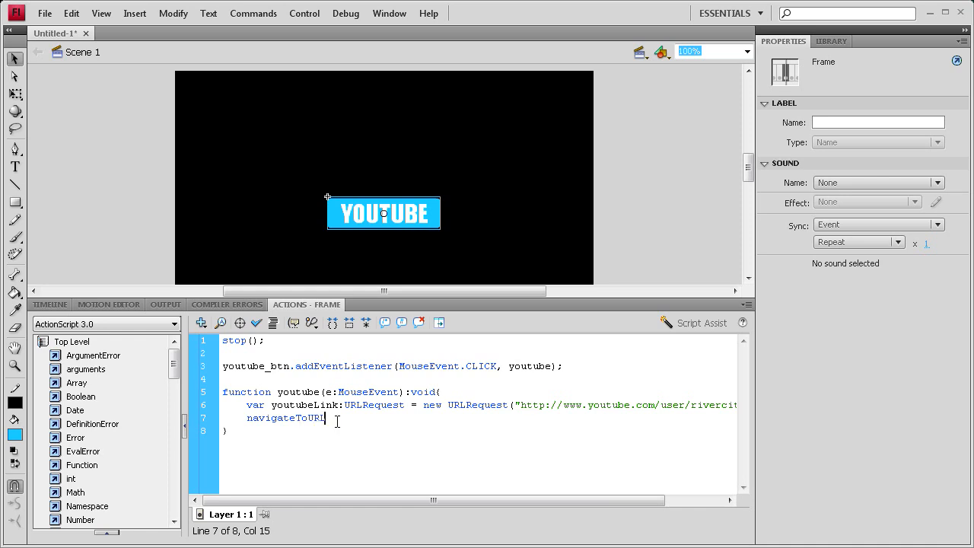
{"action": "type", "text": "("}
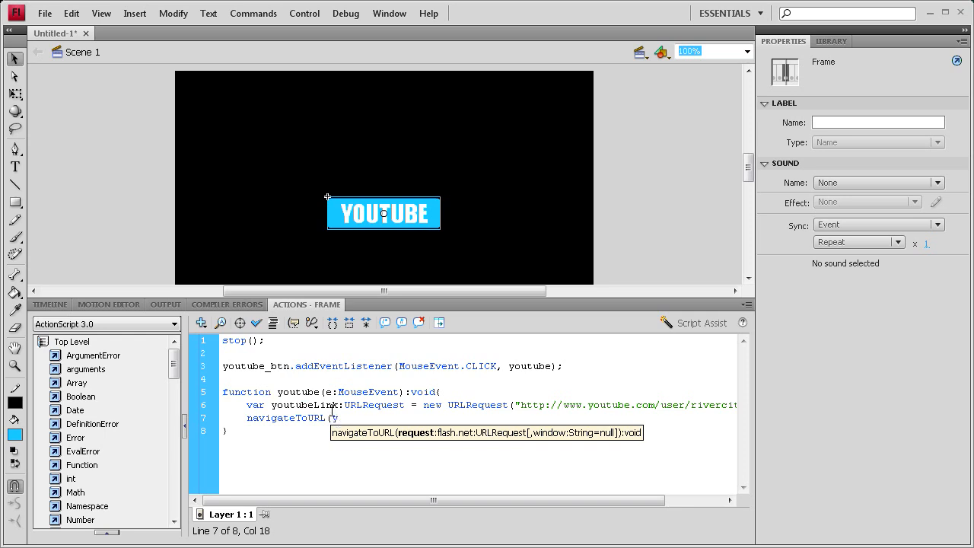
{"action": "type", "text": "youtubeLink"}
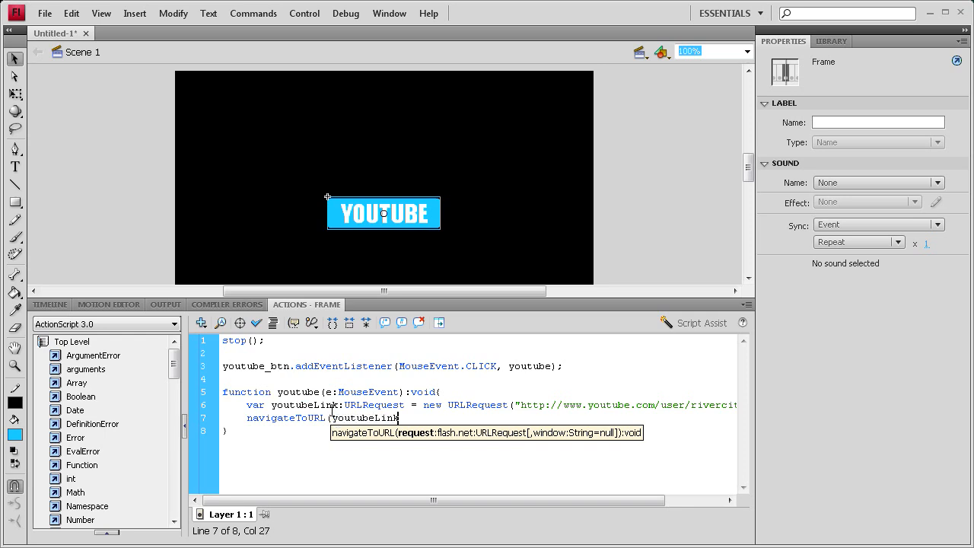
{"action": "type", "text": ","}
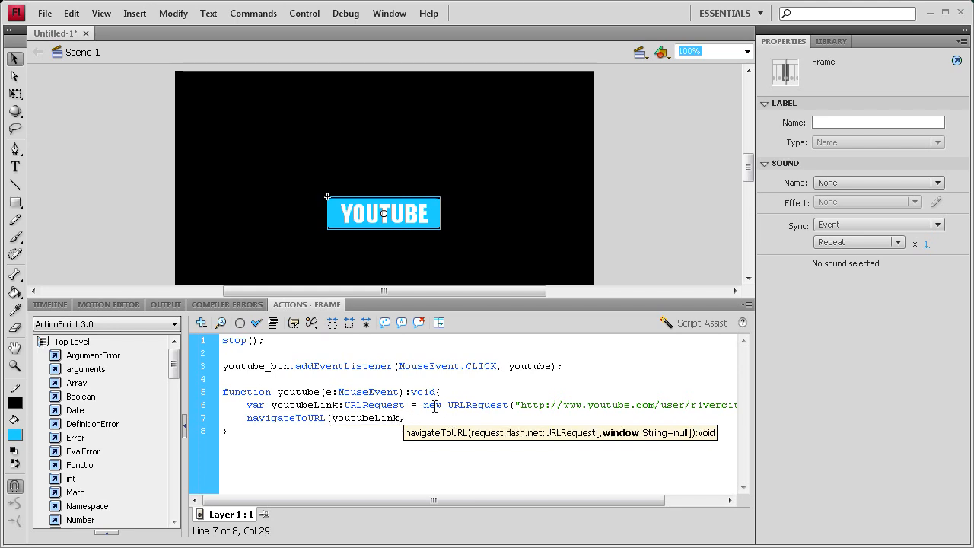
{"action": "type", "text": "\""}
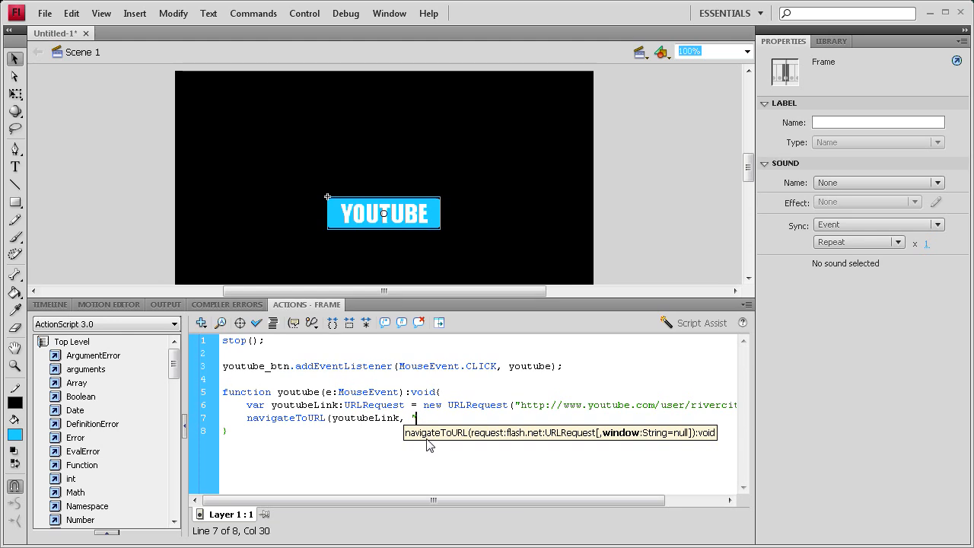
{"action": "type", "text": "_"}
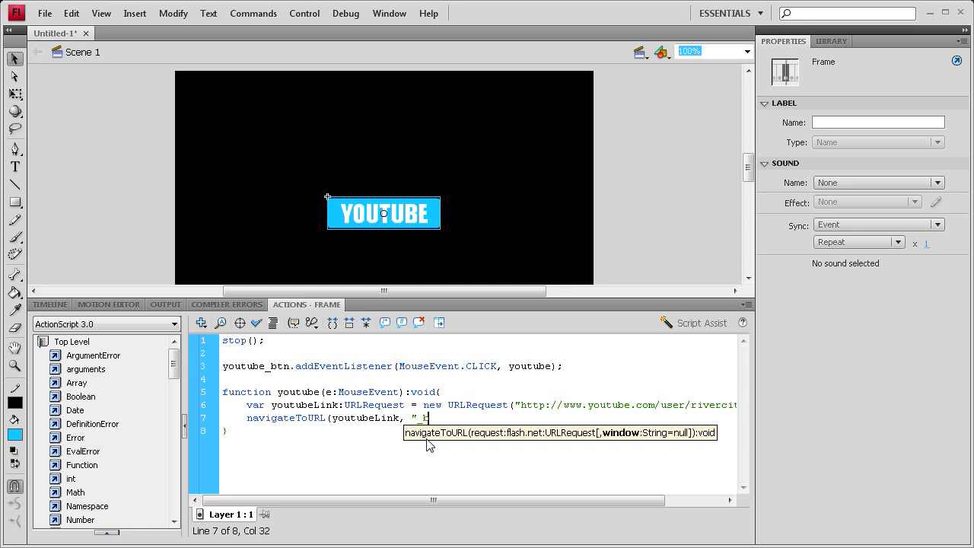
{"action": "type", "text": "blank"}
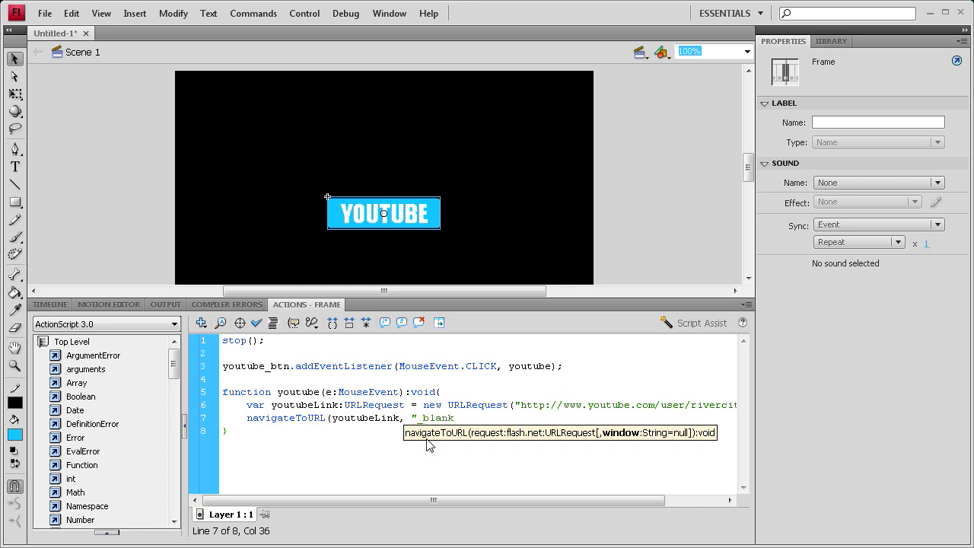
{"action": "type", "text": "\""}
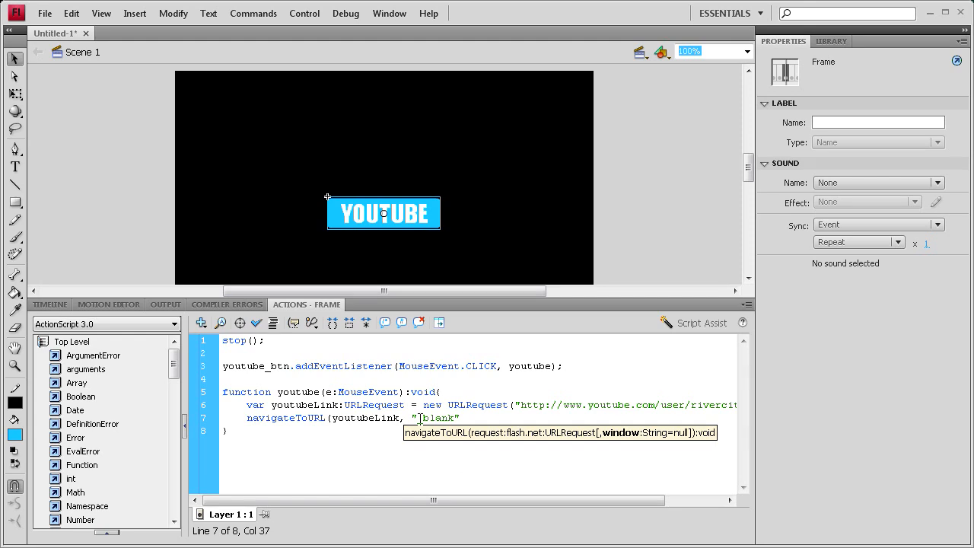
{"action": "type", "text": "_"}
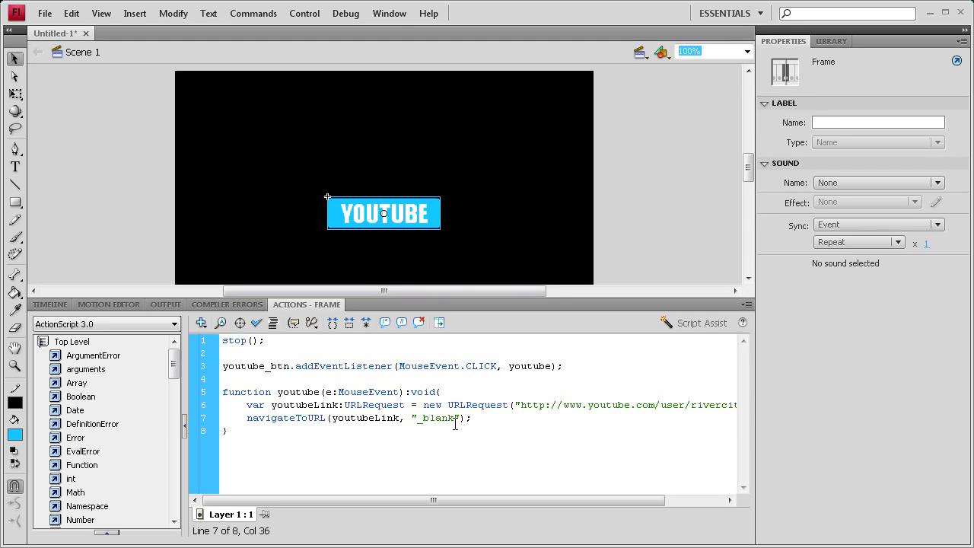
{"action": "double_click", "coordinate": [437, 417]}
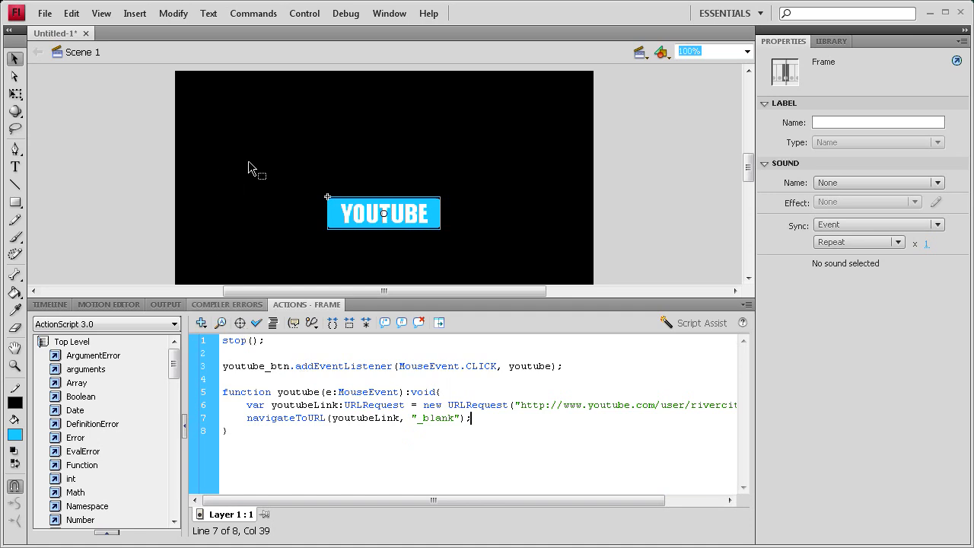
- Run Control > Test Movie and click the YOUTUBE button in the test window
{"action": "left_click", "coordinate": [305, 13]}
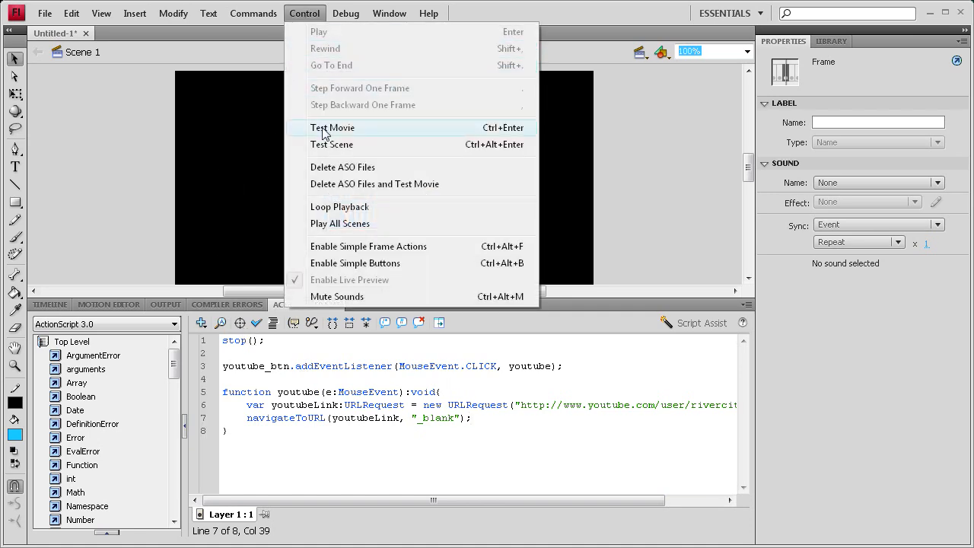
{"action": "left_click", "coordinate": [332, 128]}
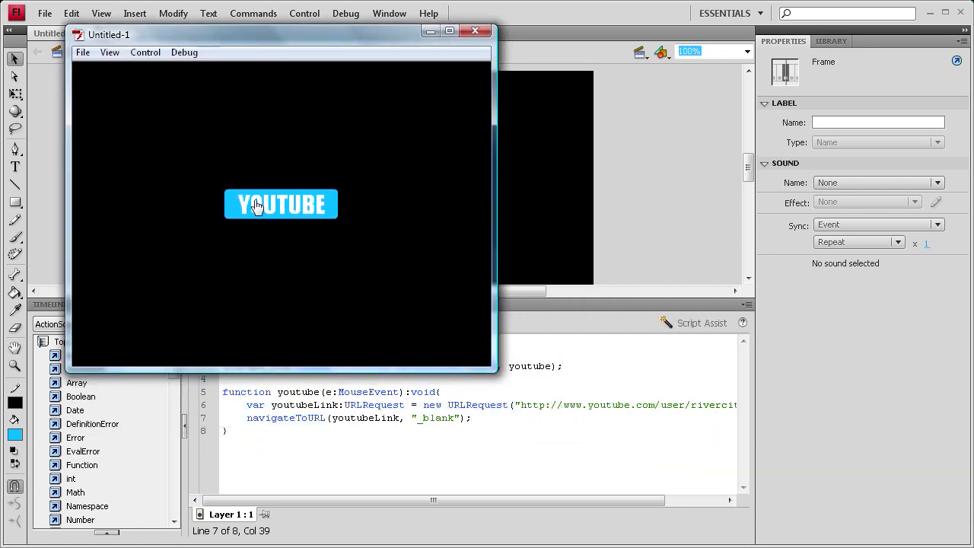
{"action": "left_click", "coordinate": [280, 204]}
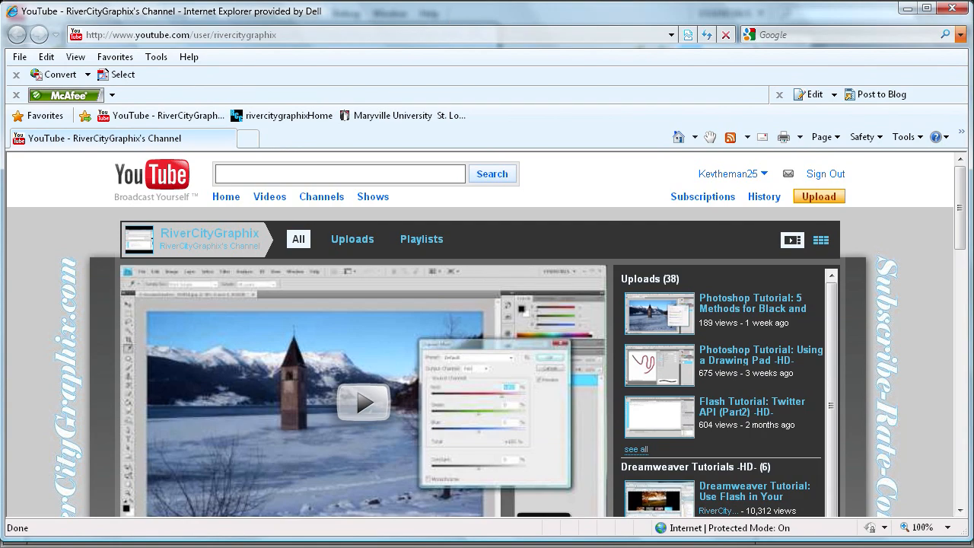
- Scroll the RiverCityGraphix YouTube channel page that opened in Internet Explorer
{"action": "scroll", "scroll_direction": "down", "scroll_amount": 3}
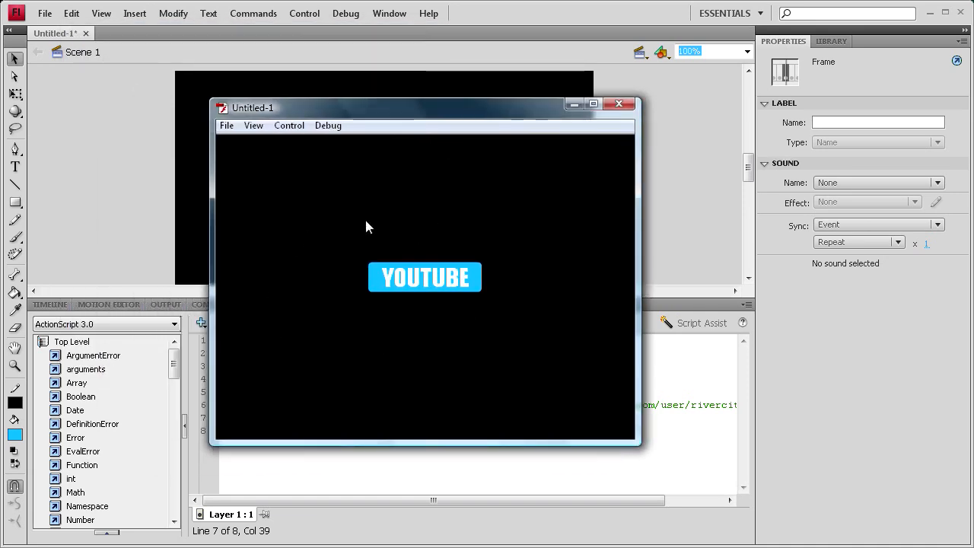
{"action": "mouse_move", "coordinate": [384, 304]}
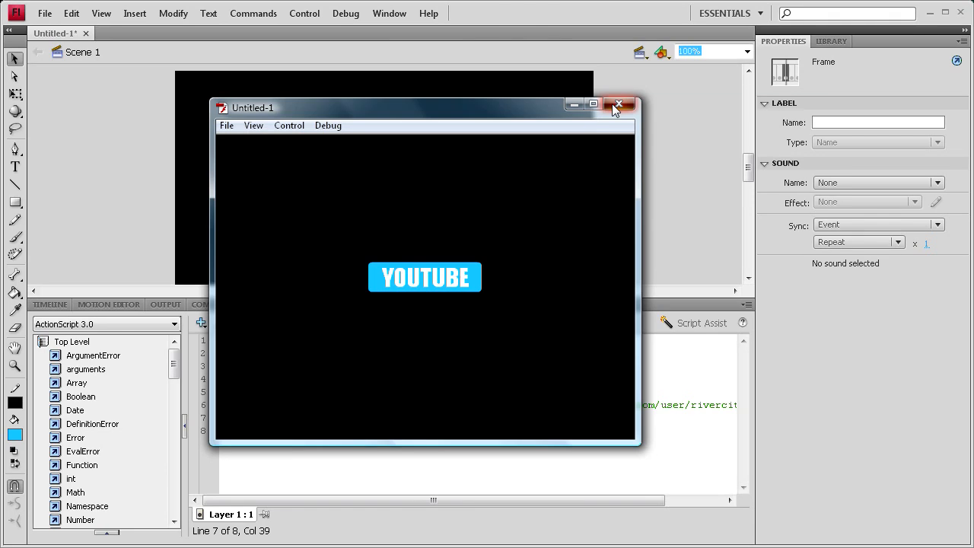
- Close the test window, select the button on stage and show the Timeline again
{"action": "left_click", "coordinate": [618, 104]}
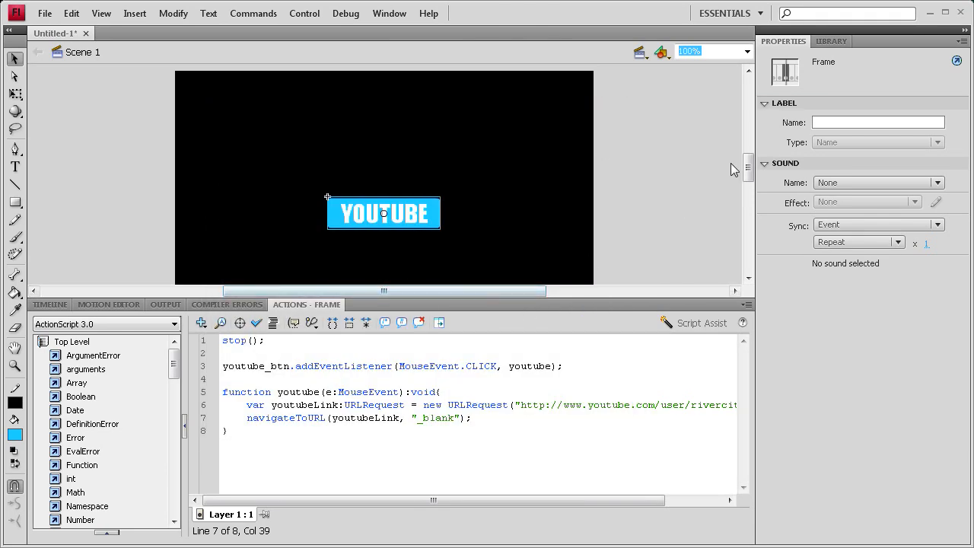
{"action": "left_click", "coordinate": [384, 213]}
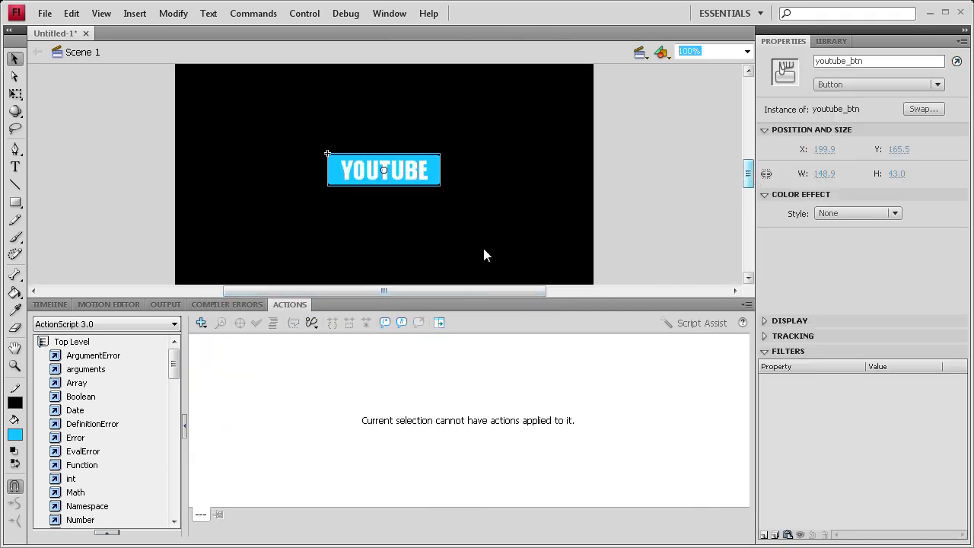
{"action": "left_click", "coordinate": [48, 305]}
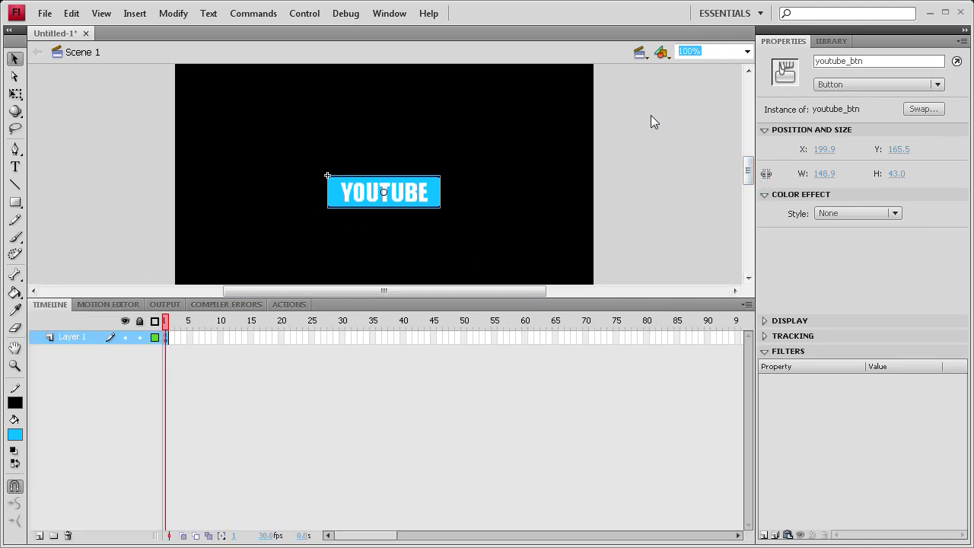
{"action": "mouse_move", "coordinate": [643, 125]}
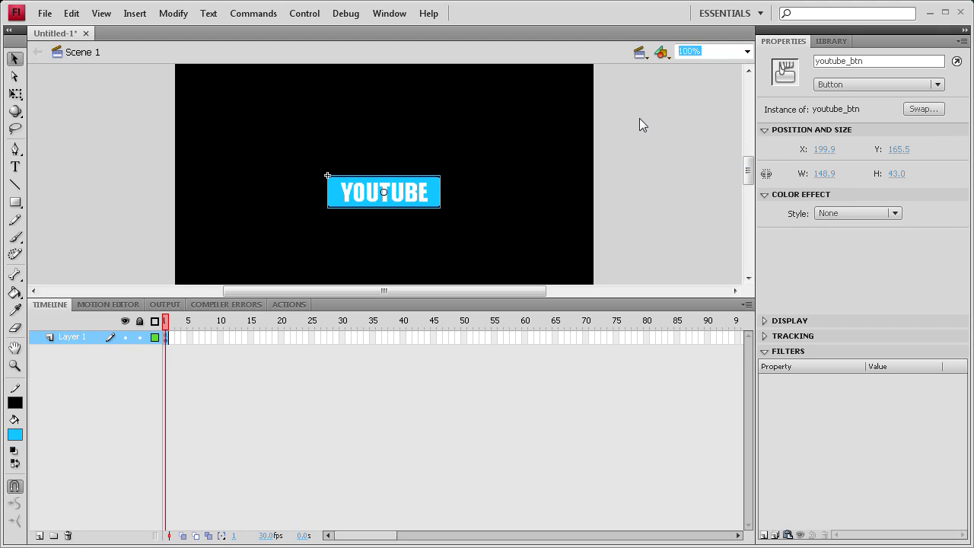